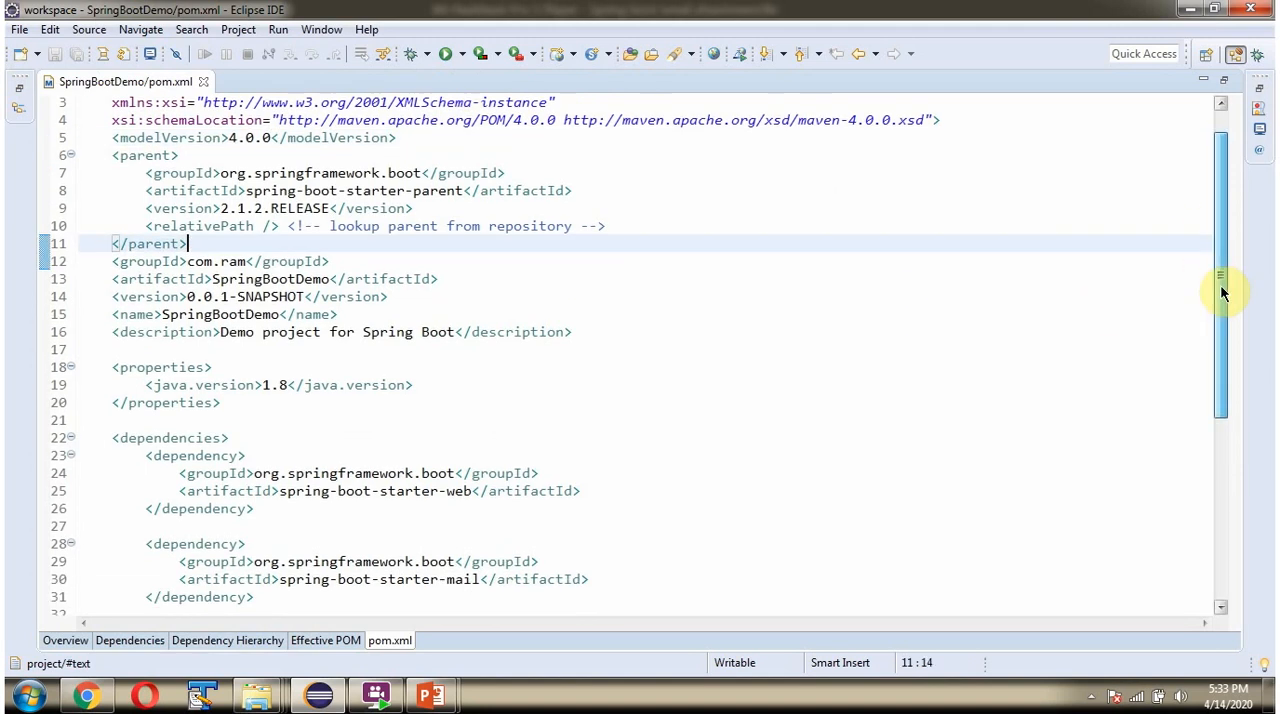
Step: Scroll through sendEmail to review the Gmail SMTP properties, authenticator and Leave Letter message
scroll(down, 3)
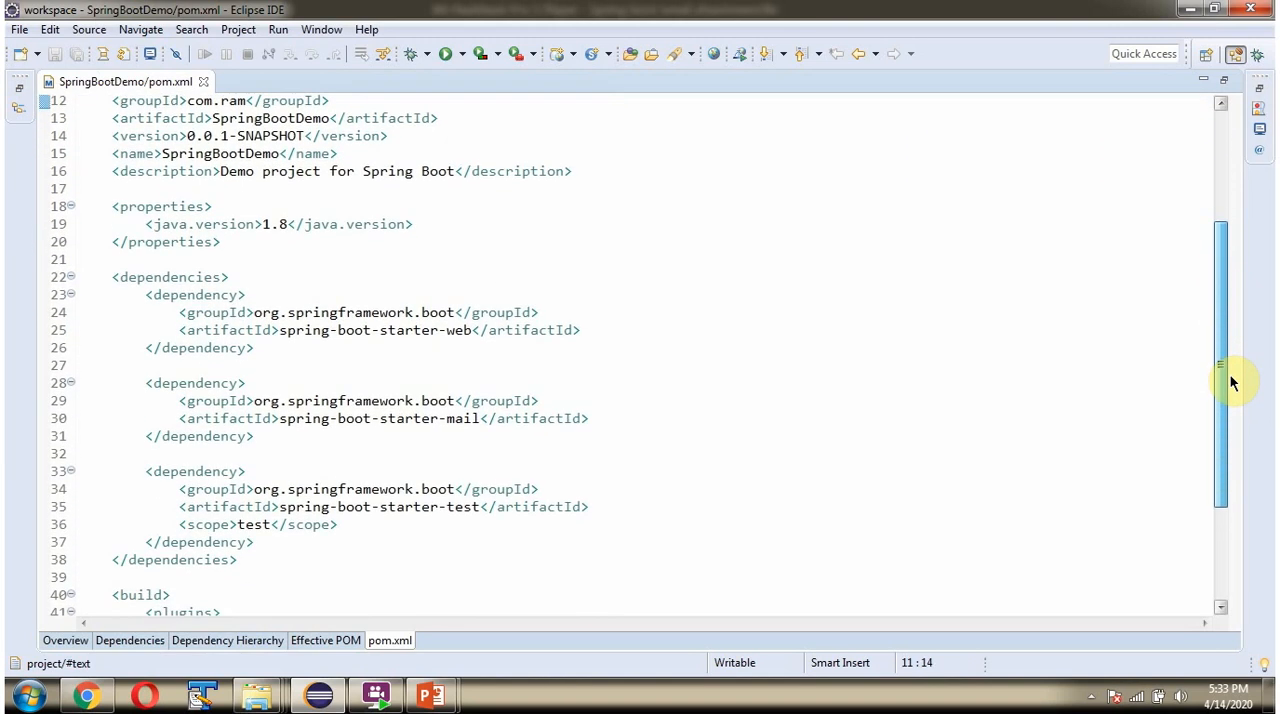
mouse_move(384, 418)
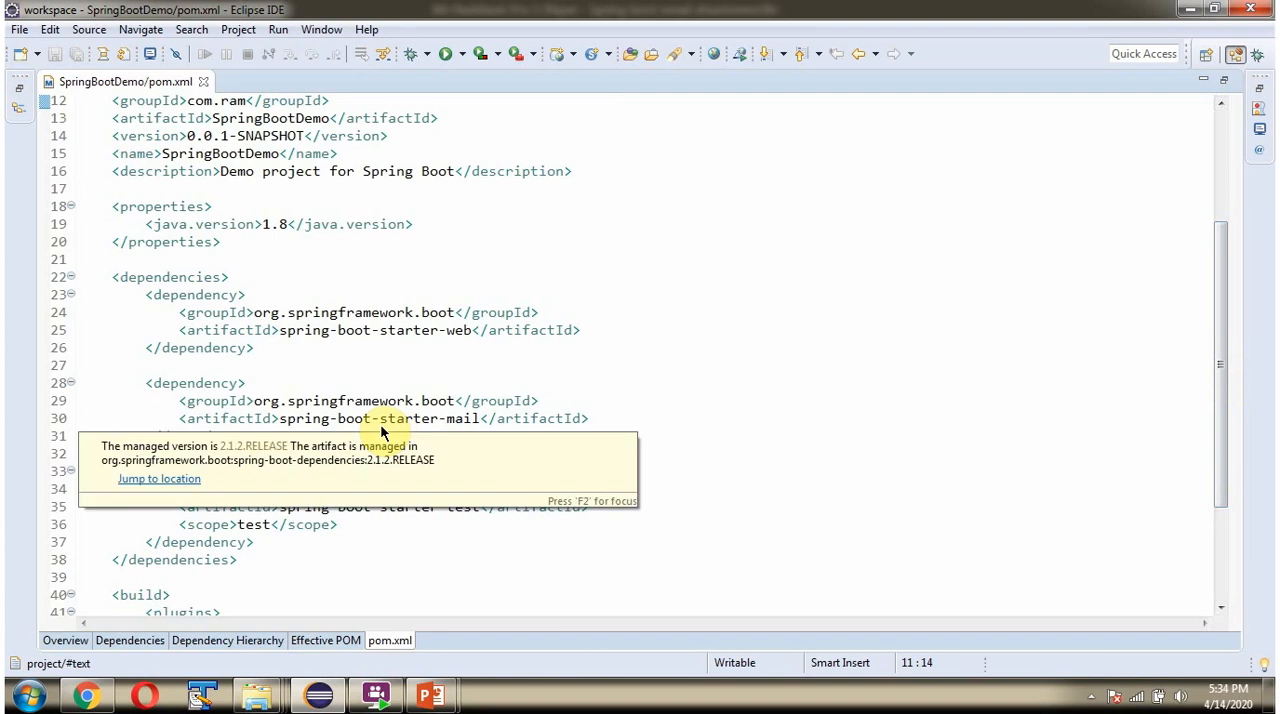
mouse_move(404, 432)
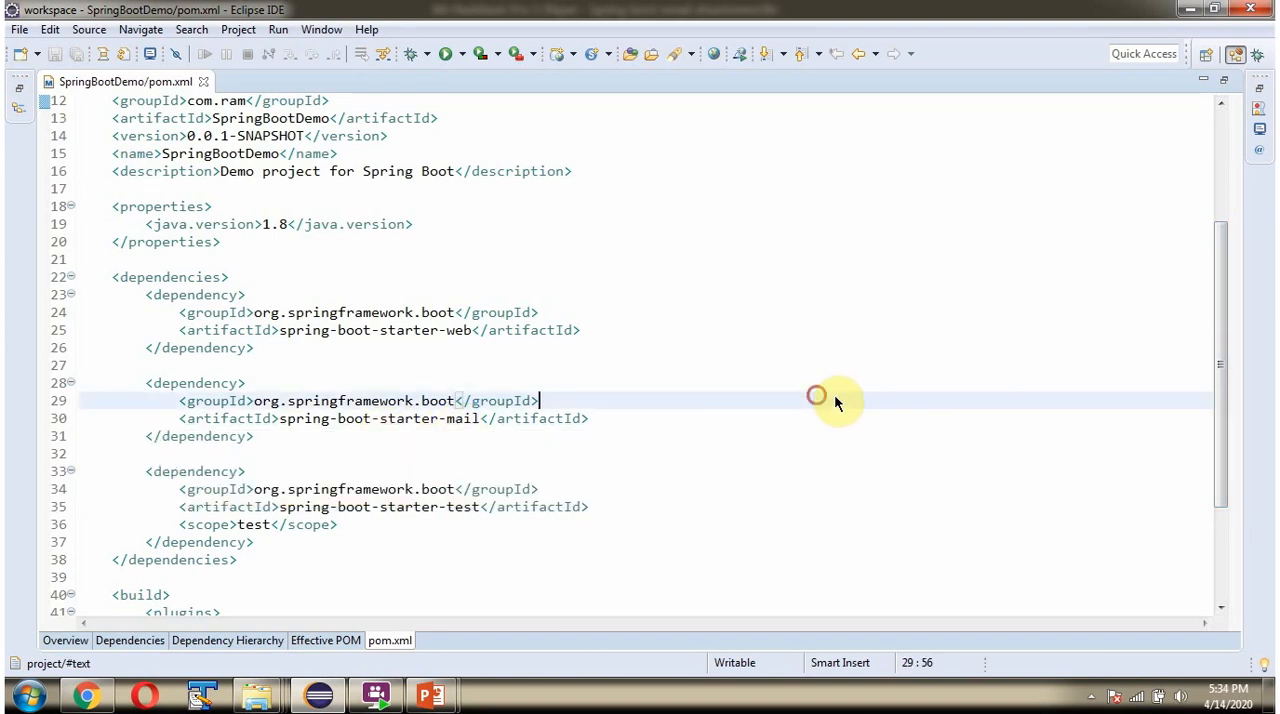
scroll(down, 3)
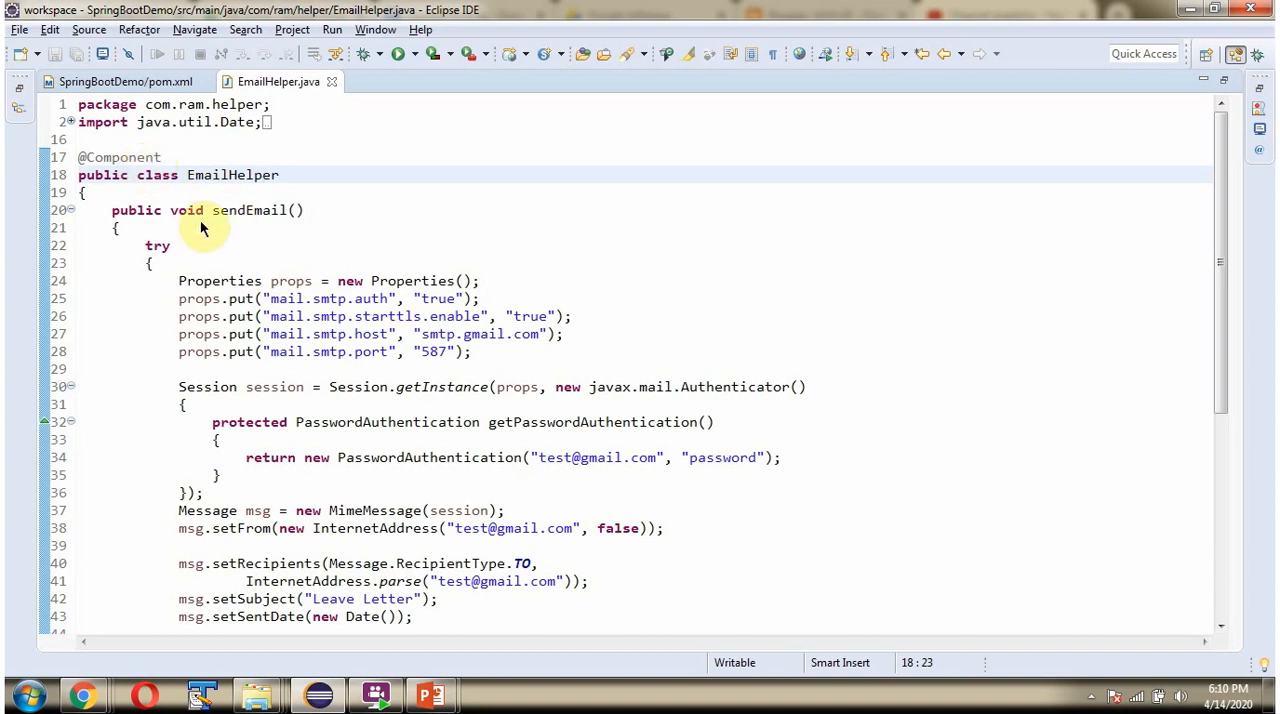
mouse_move(238, 224)
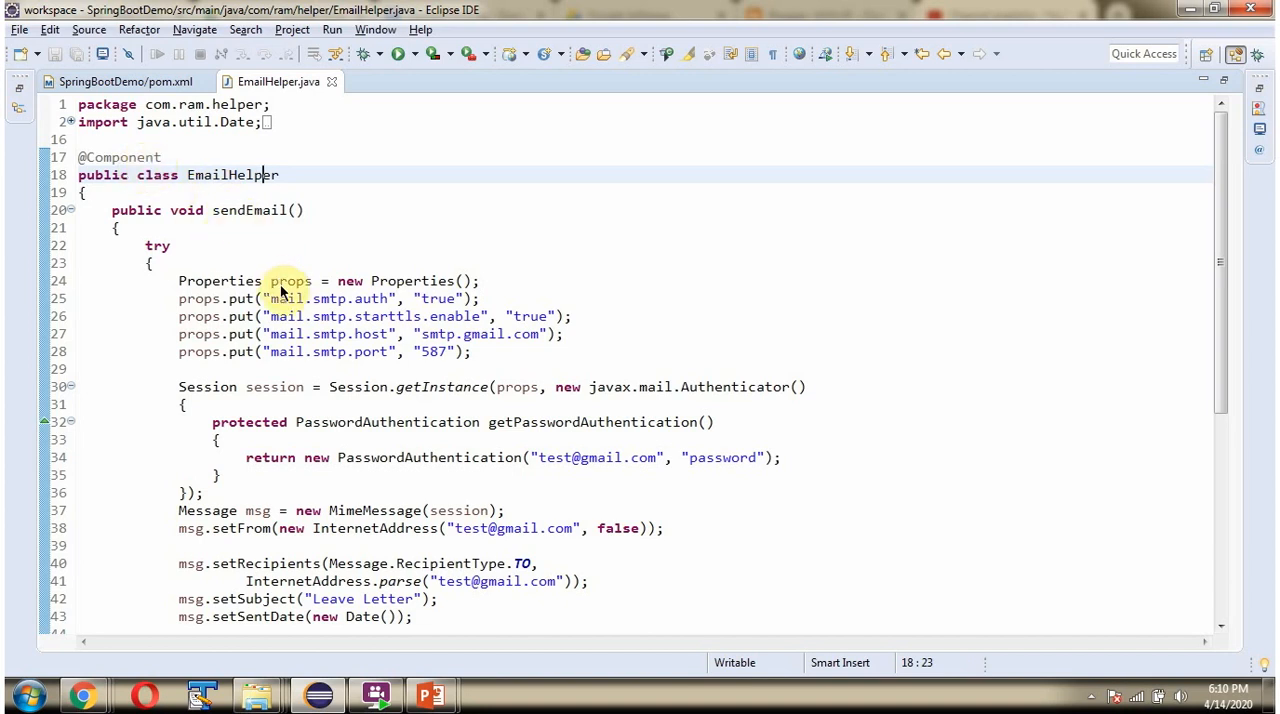
mouse_move(256, 308)
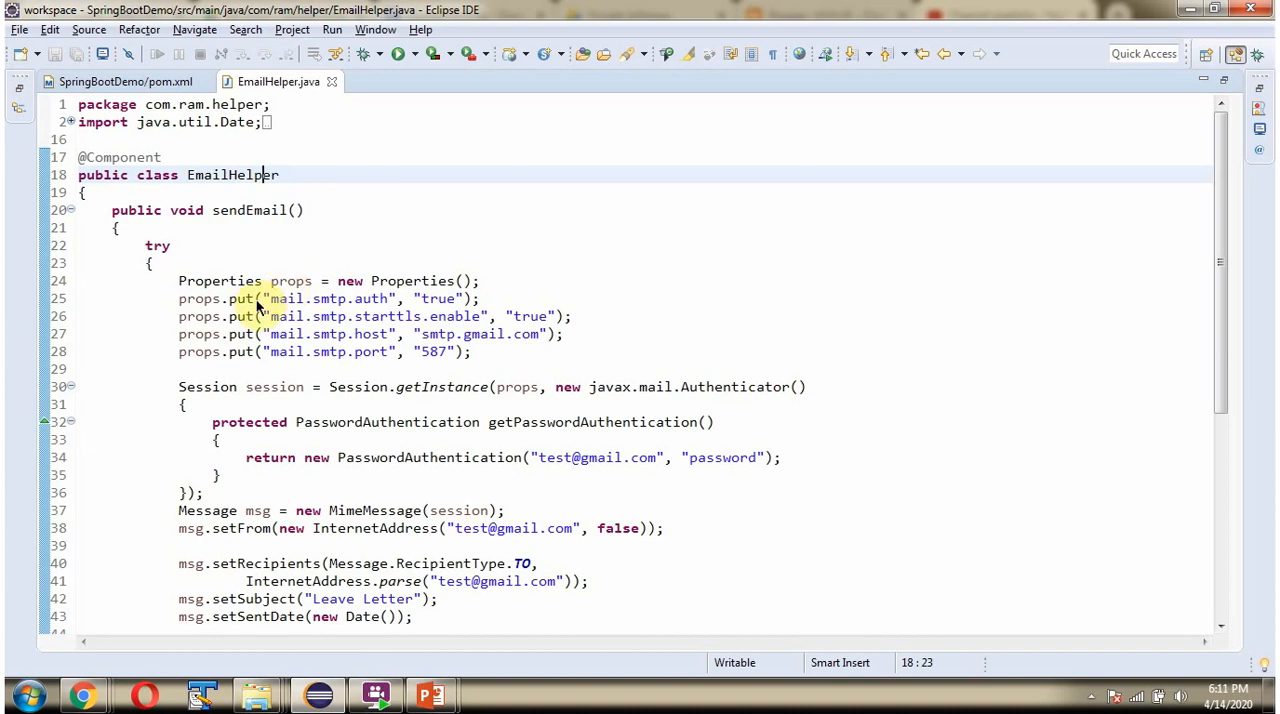
mouse_move(308, 334)
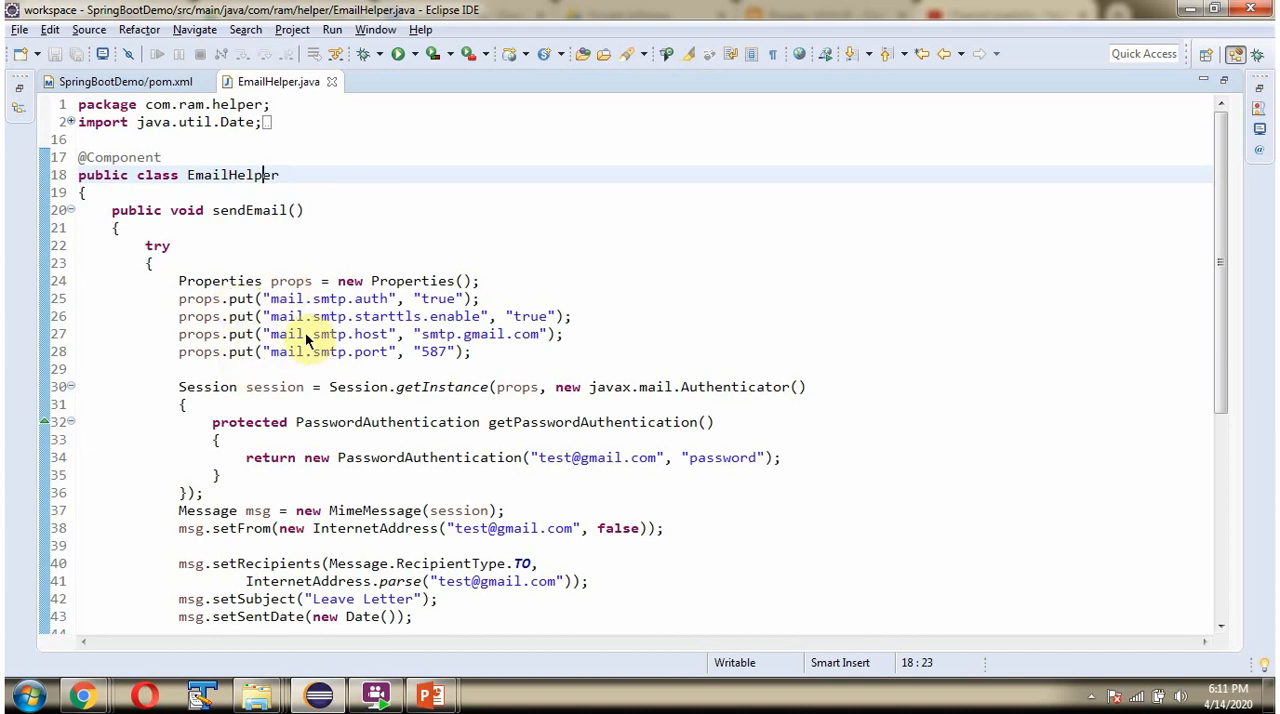
mouse_move(520, 340)
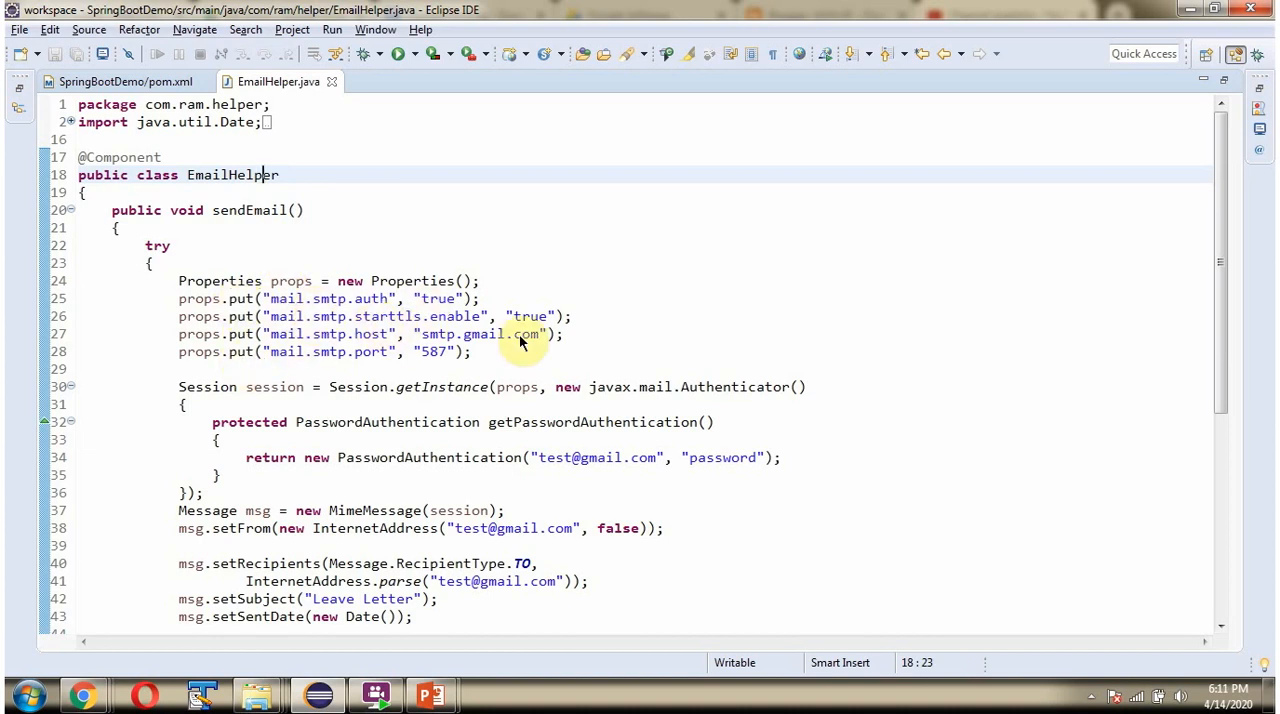
mouse_move(430, 356)
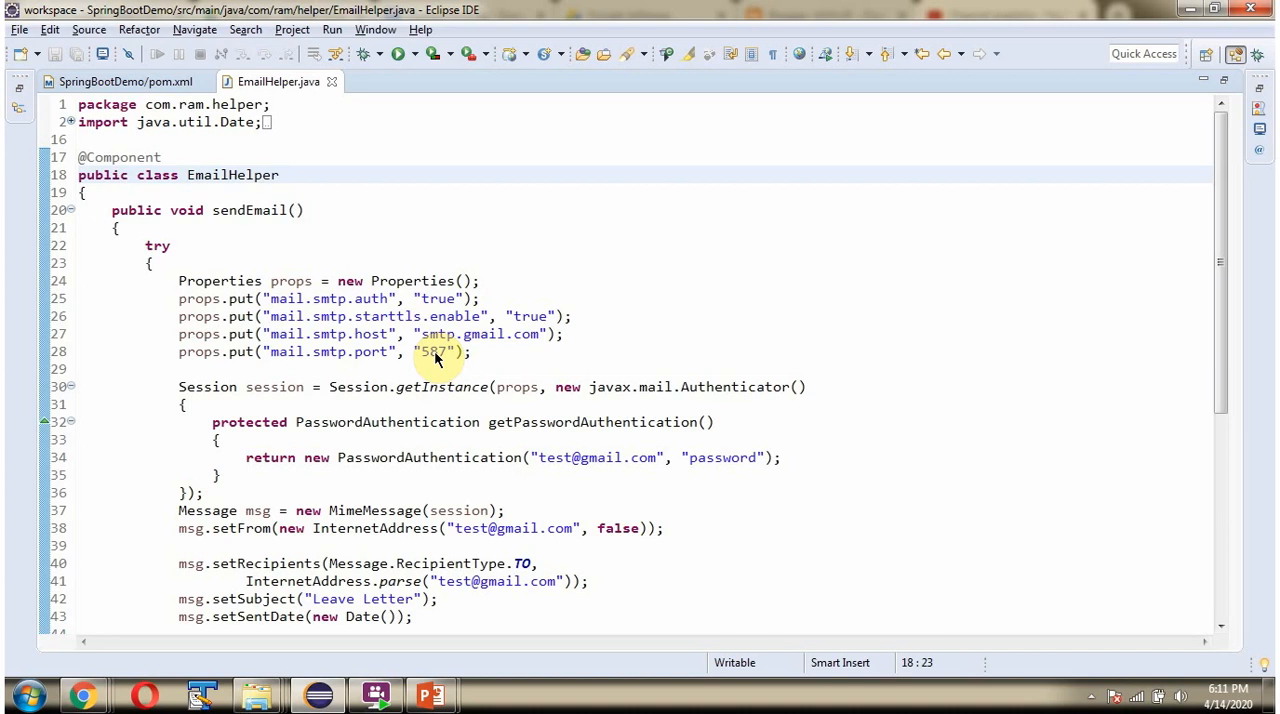
mouse_move(288, 402)
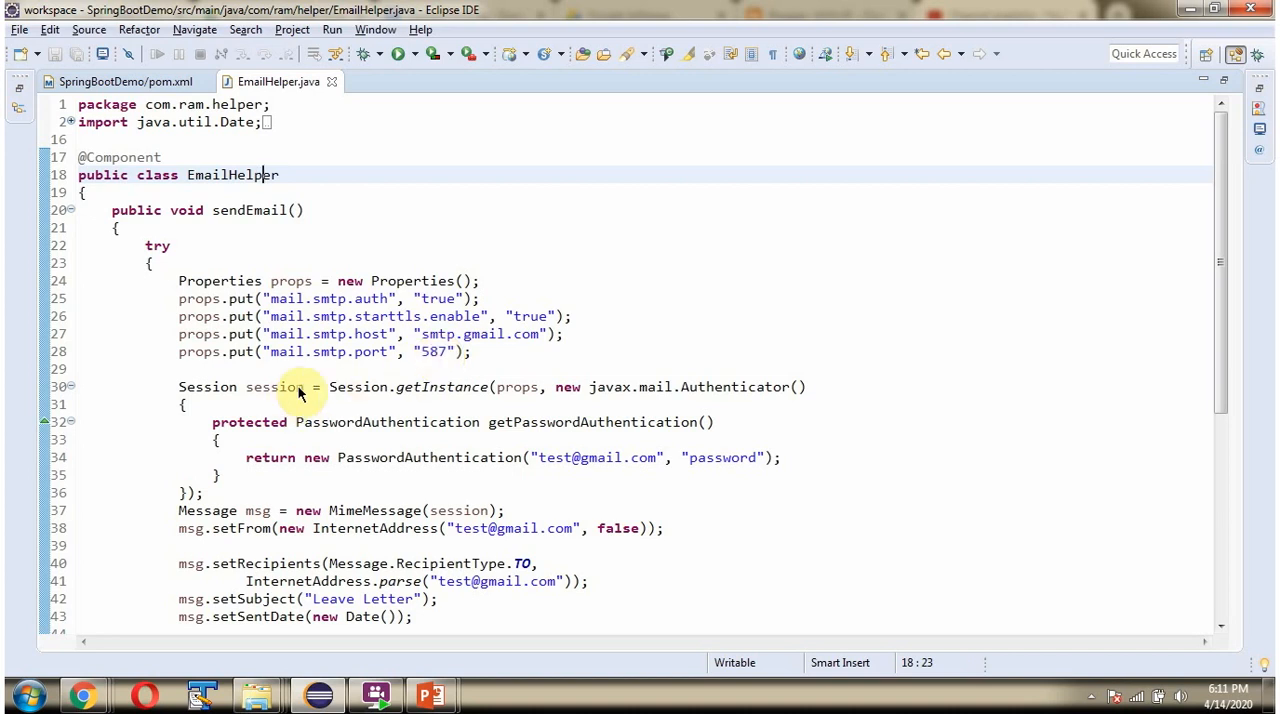
mouse_move(550, 478)
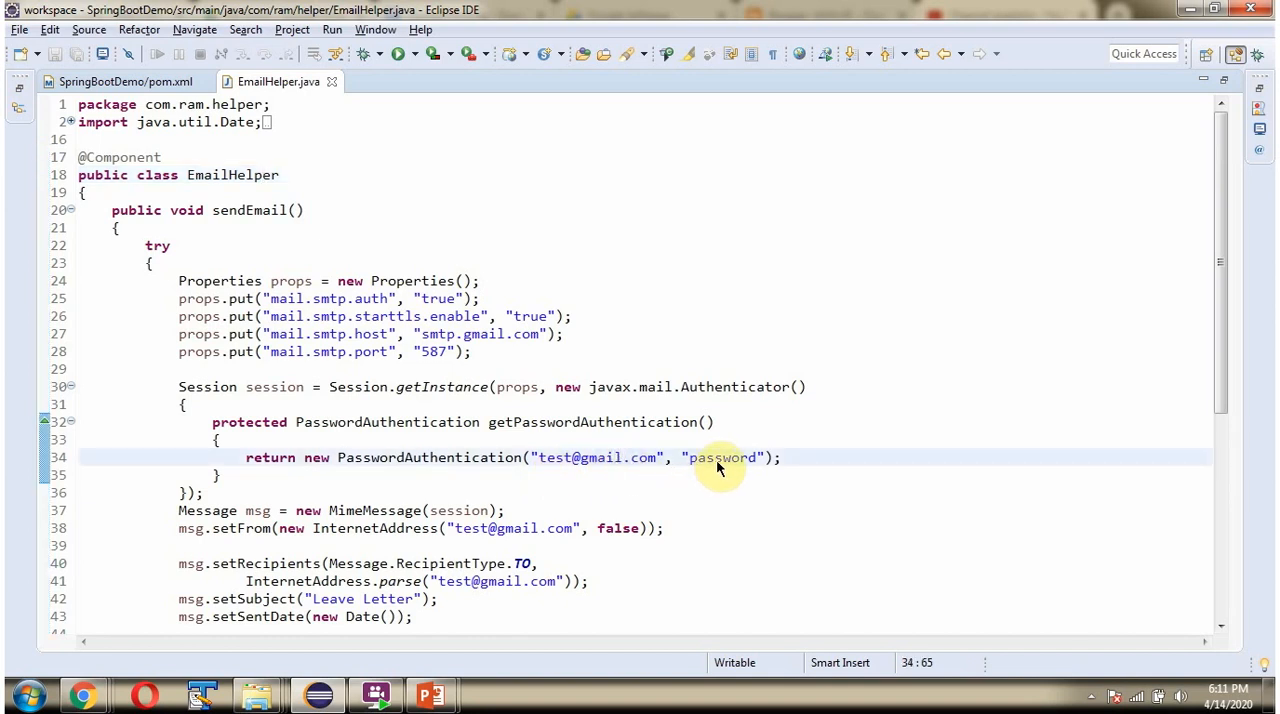
scroll(down, 3)
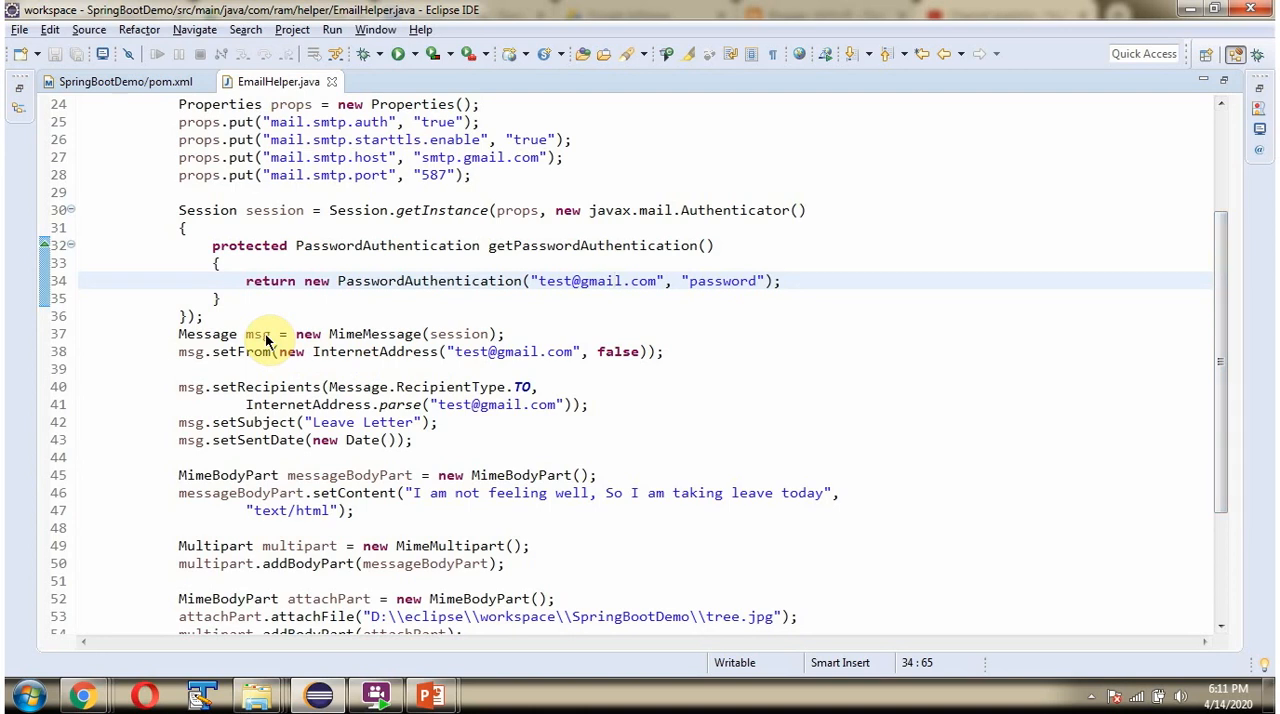
mouse_move(370, 332)
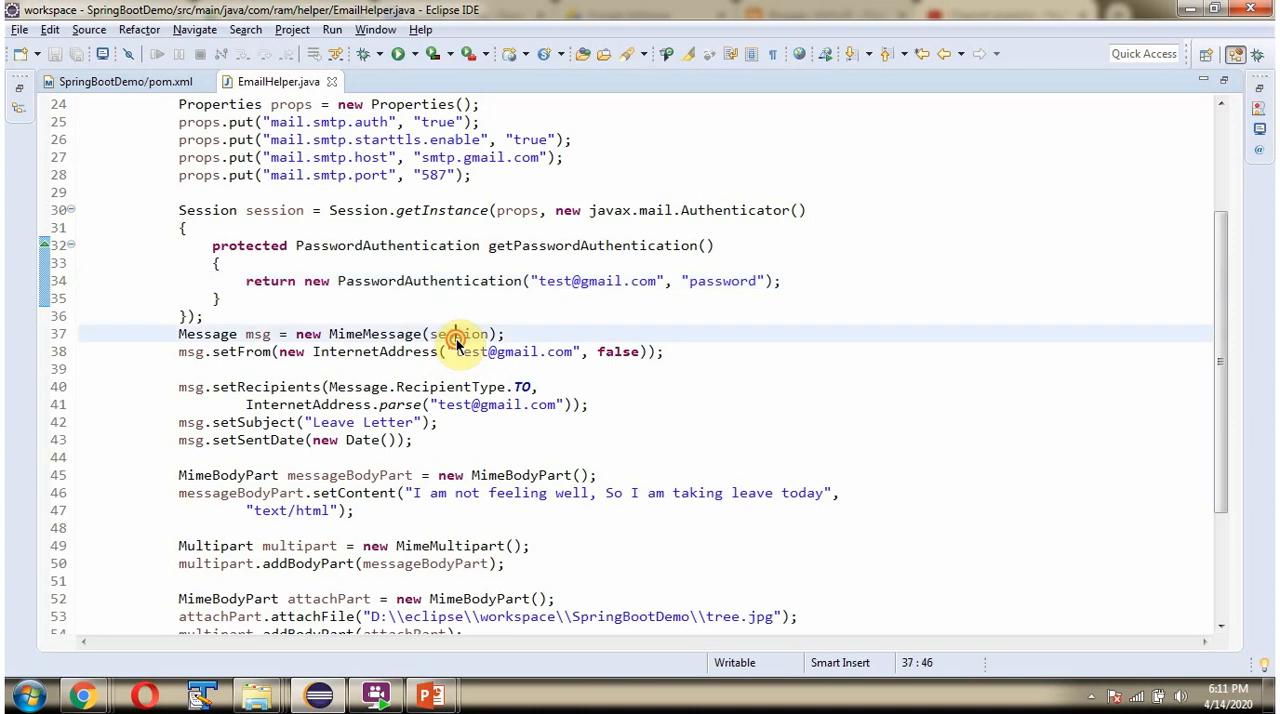
Step: Review the message construction from the session down to the tree.jpg attachment and Transport.send
double_click(458, 332)
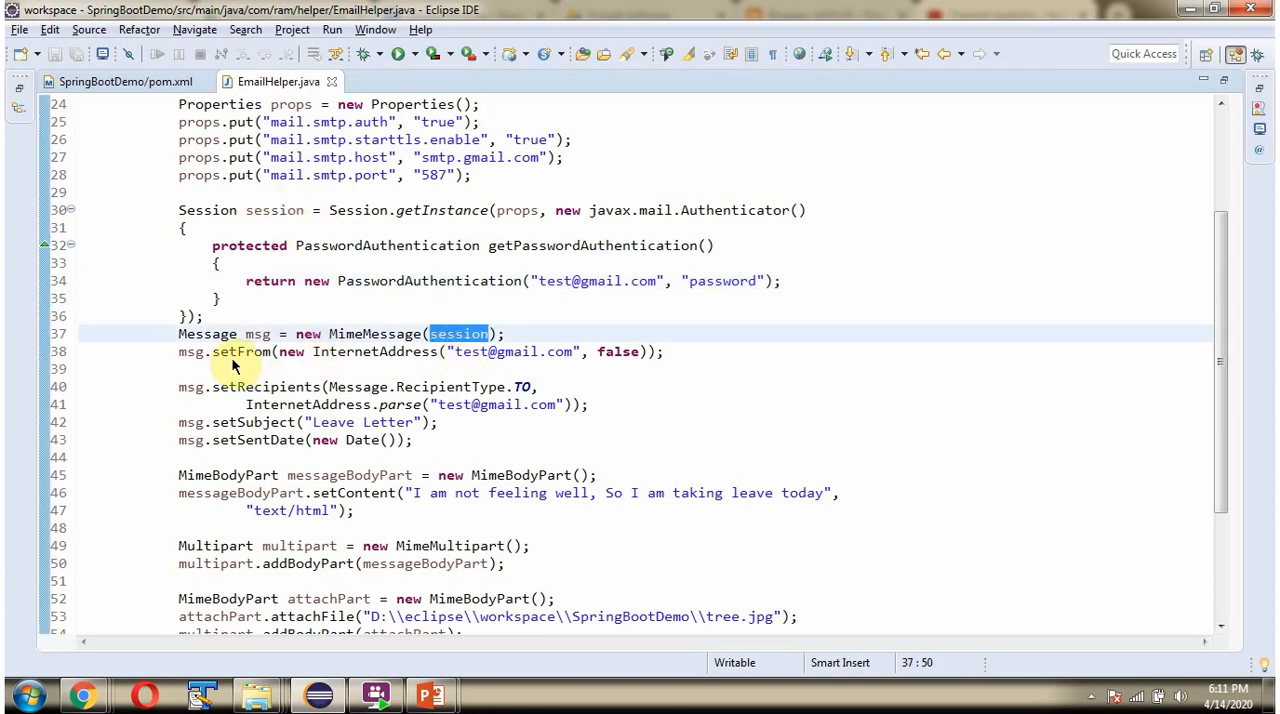
mouse_move(464, 358)
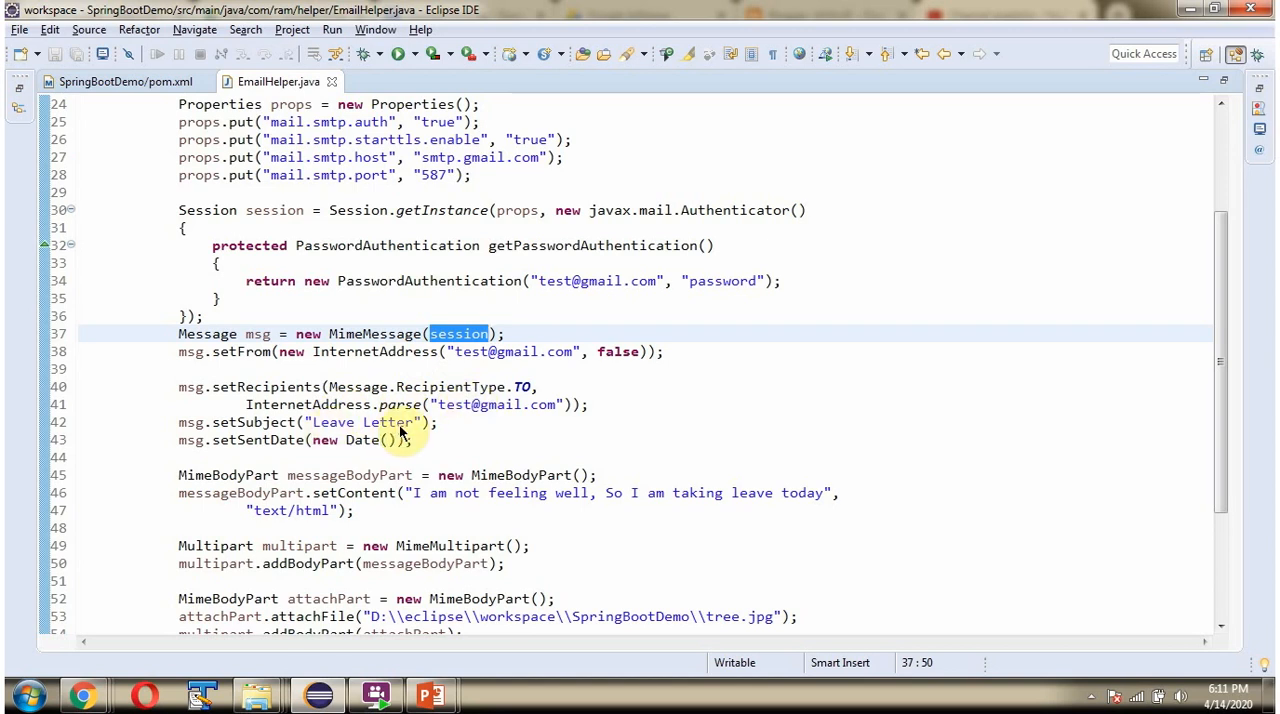
mouse_move(348, 452)
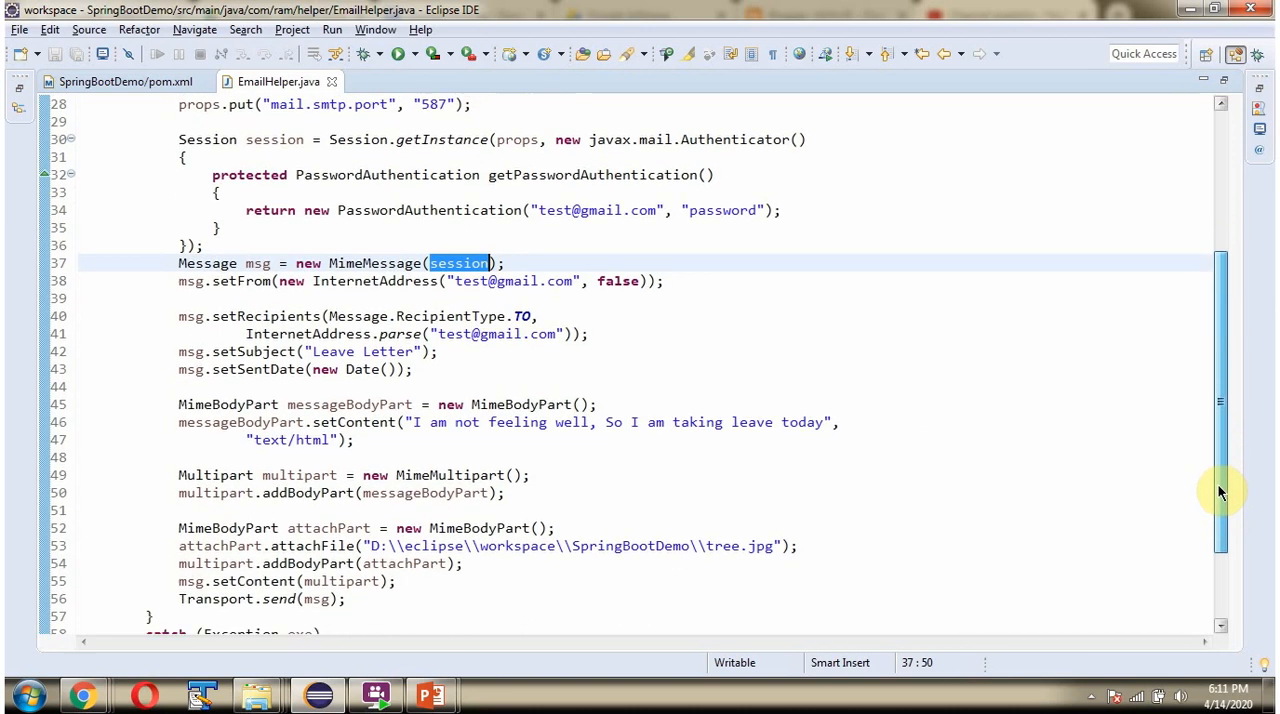
mouse_move(370, 420)
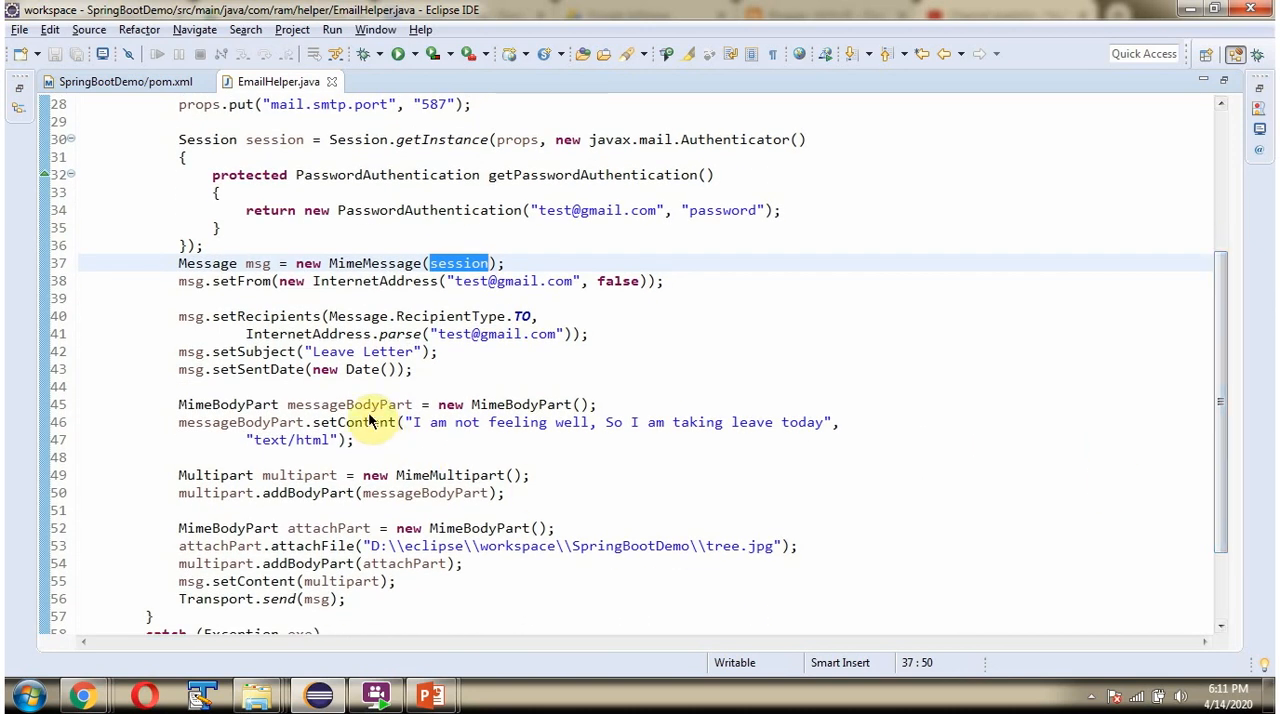
mouse_move(468, 440)
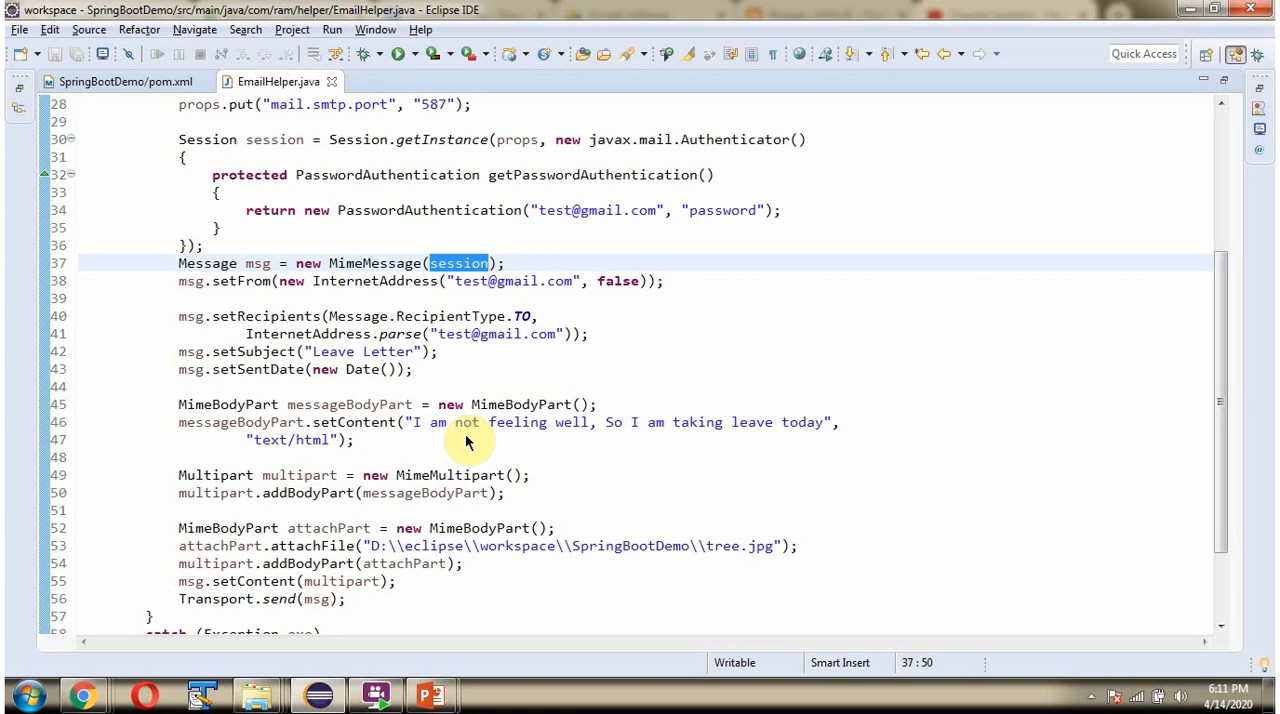
mouse_move(370, 468)
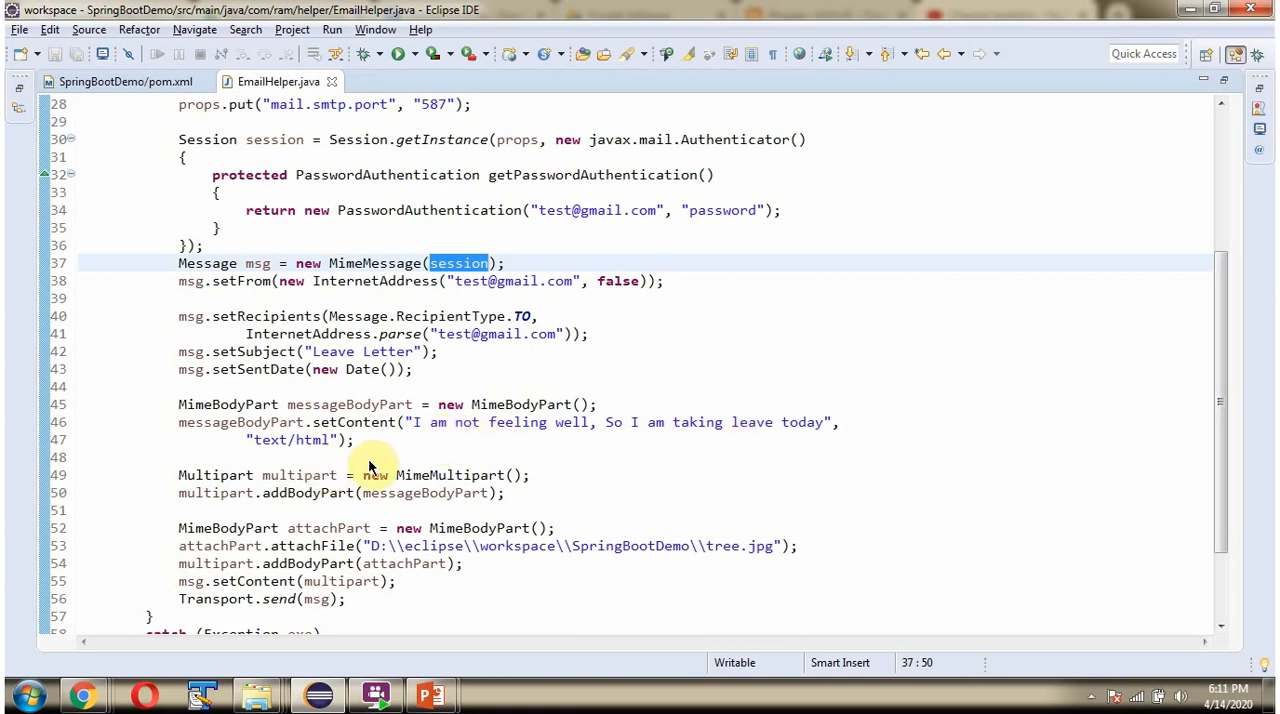
mouse_move(324, 484)
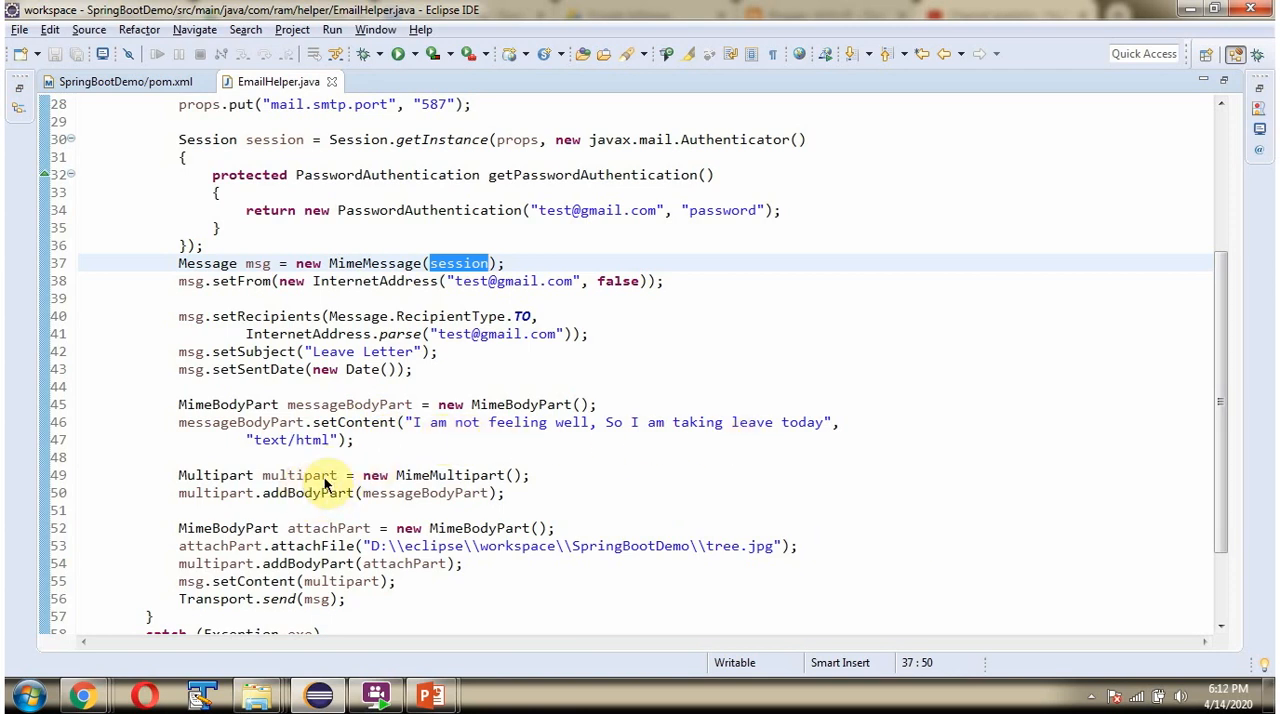
mouse_move(370, 464)
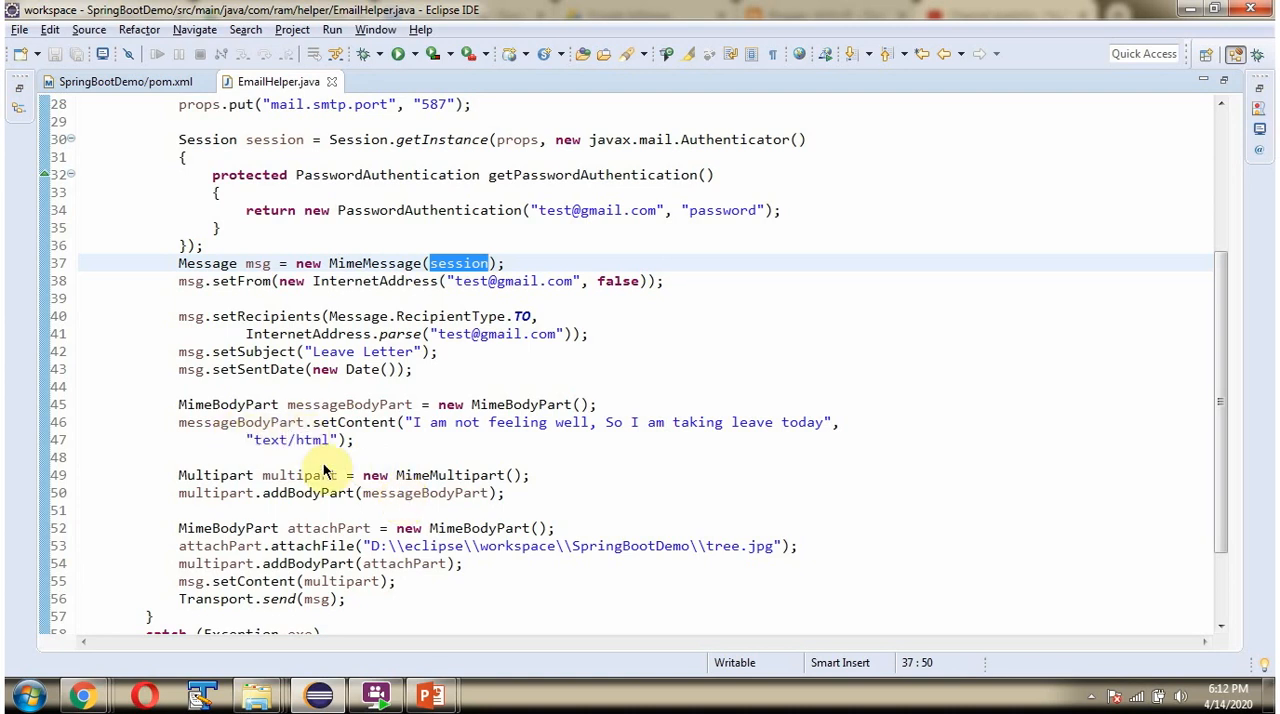
scroll(down, 3)
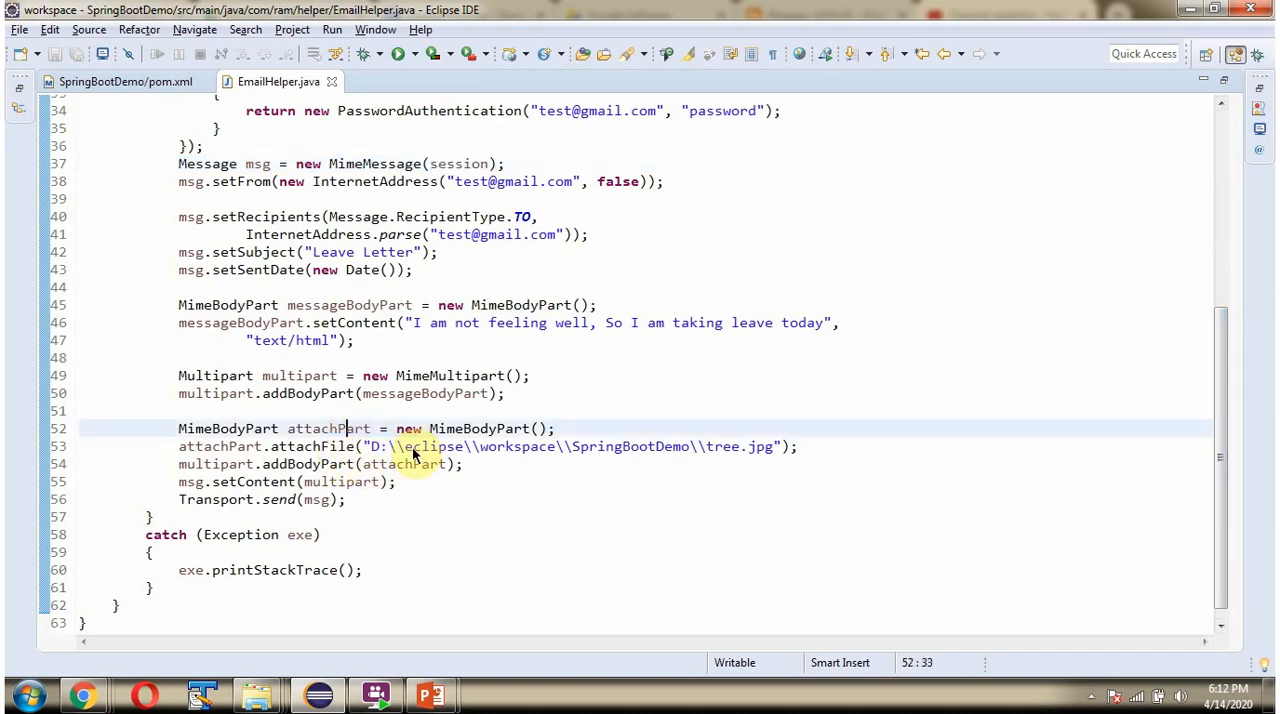
mouse_move(632, 462)
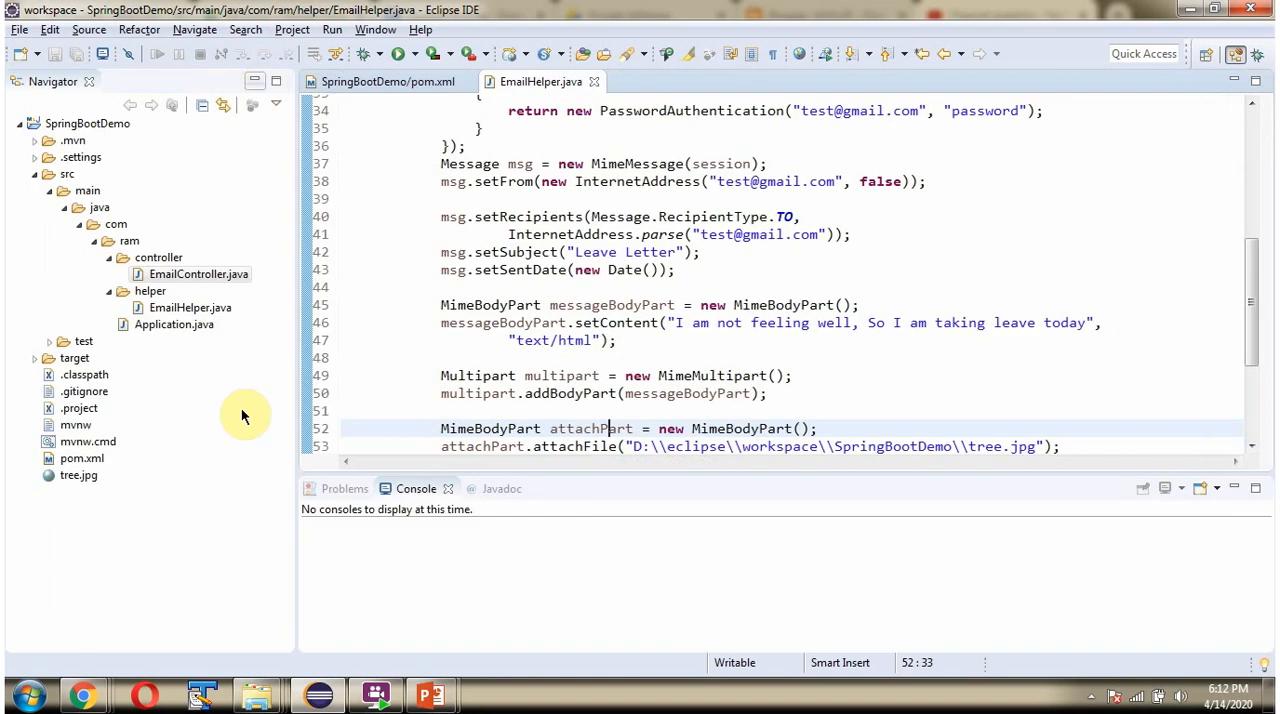
Step: Open the tree.jpg attachment image from the project root in the Navigator
click(72, 476)
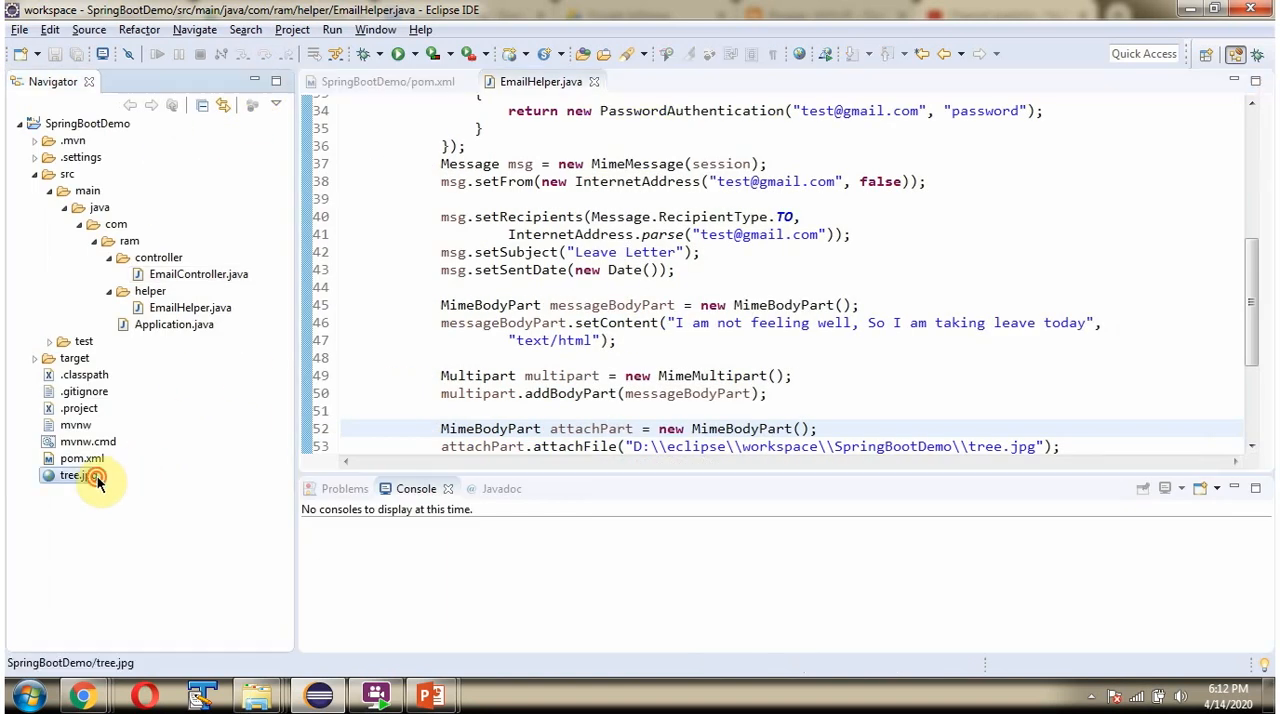
double_click(70, 476)
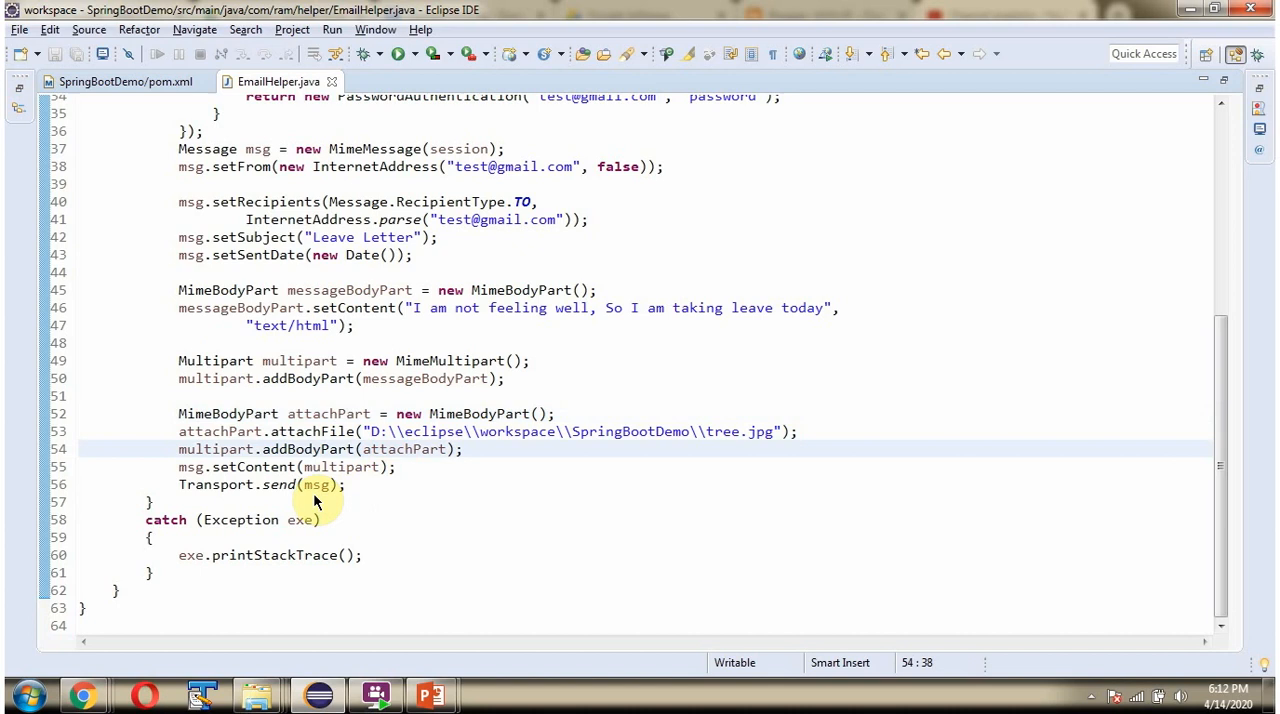
mouse_move(238, 480)
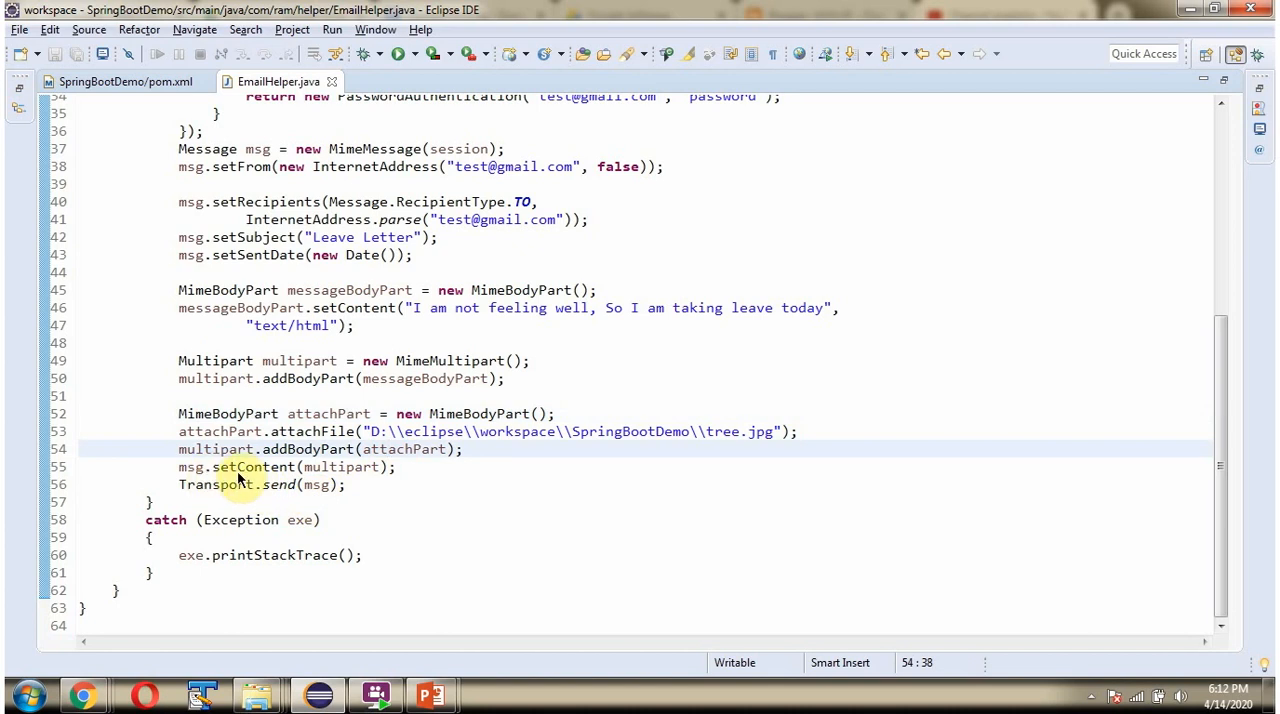
mouse_move(336, 480)
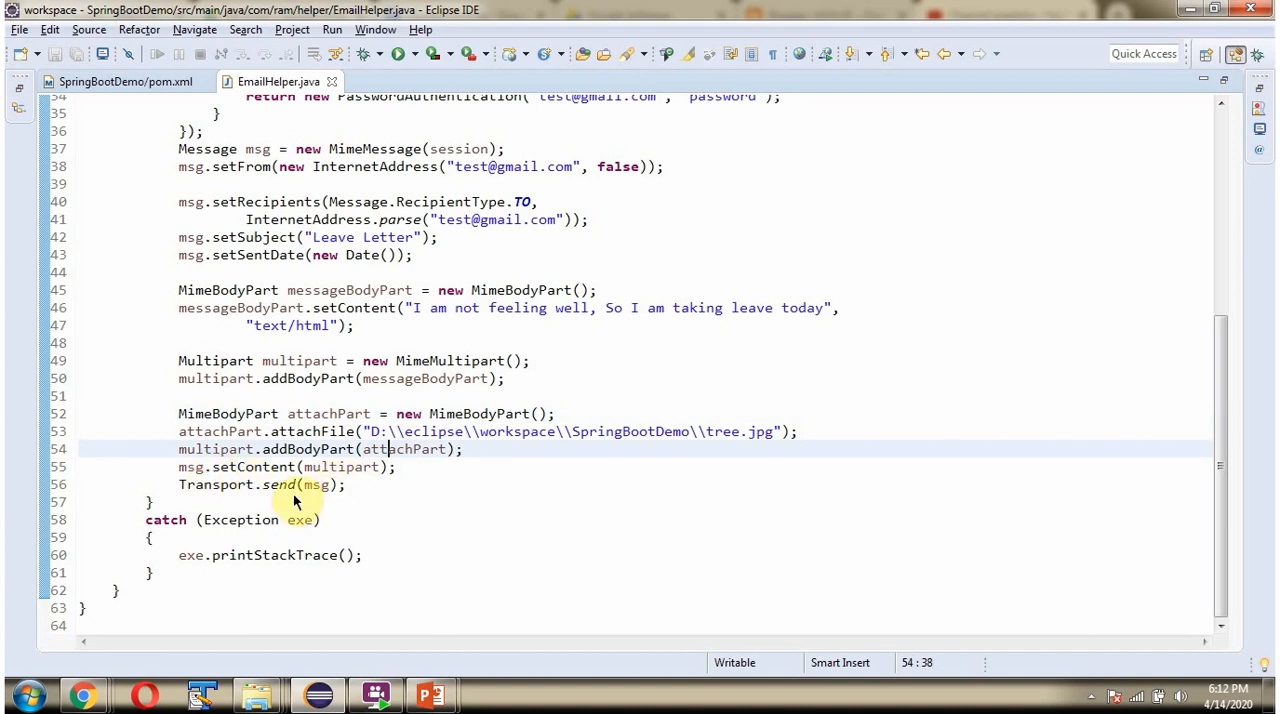
mouse_move(318, 500)
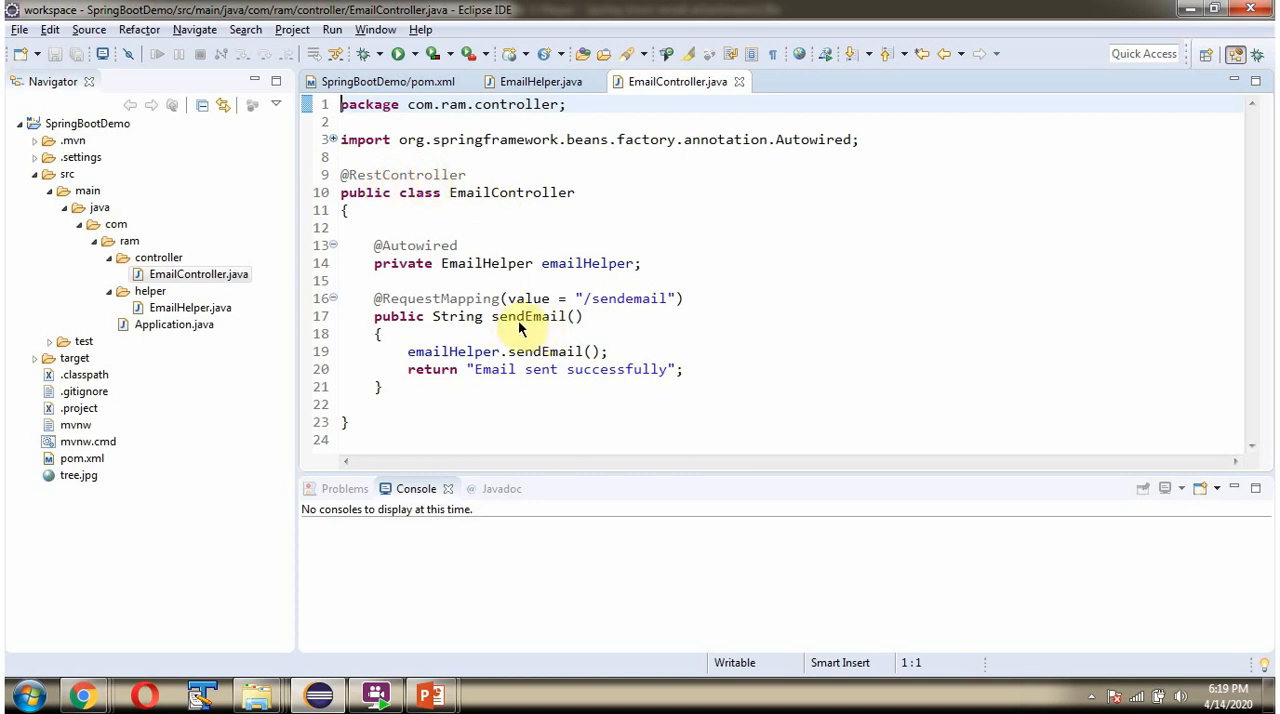
mouse_move(624, 302)
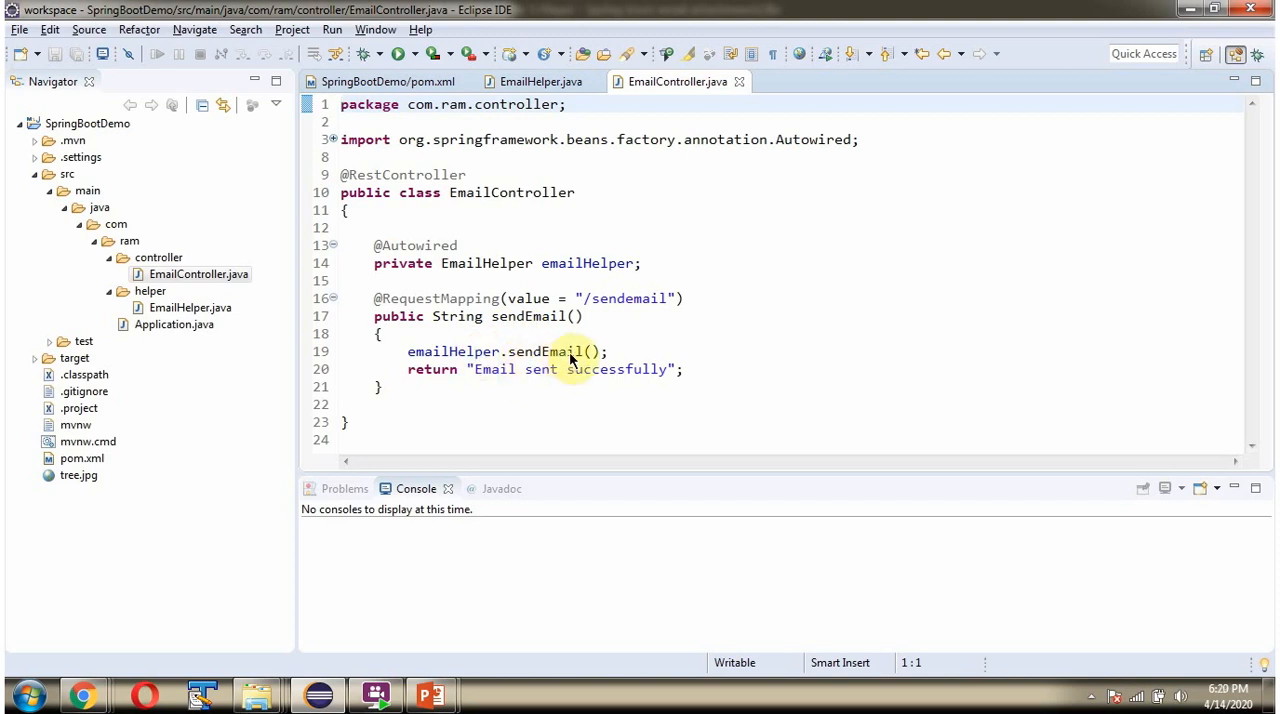
mouse_move(490, 386)
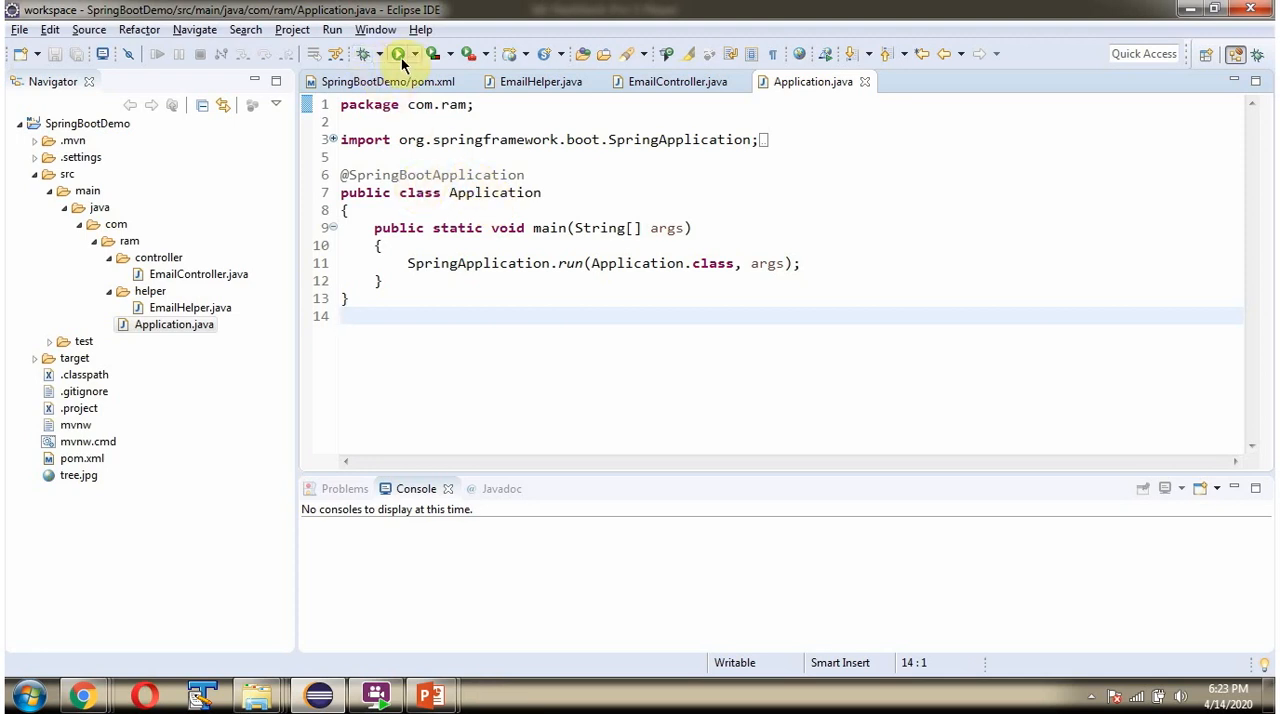
Step: Run the Spring Boot Application so Tomcat starts on port 8080
click(398, 54)
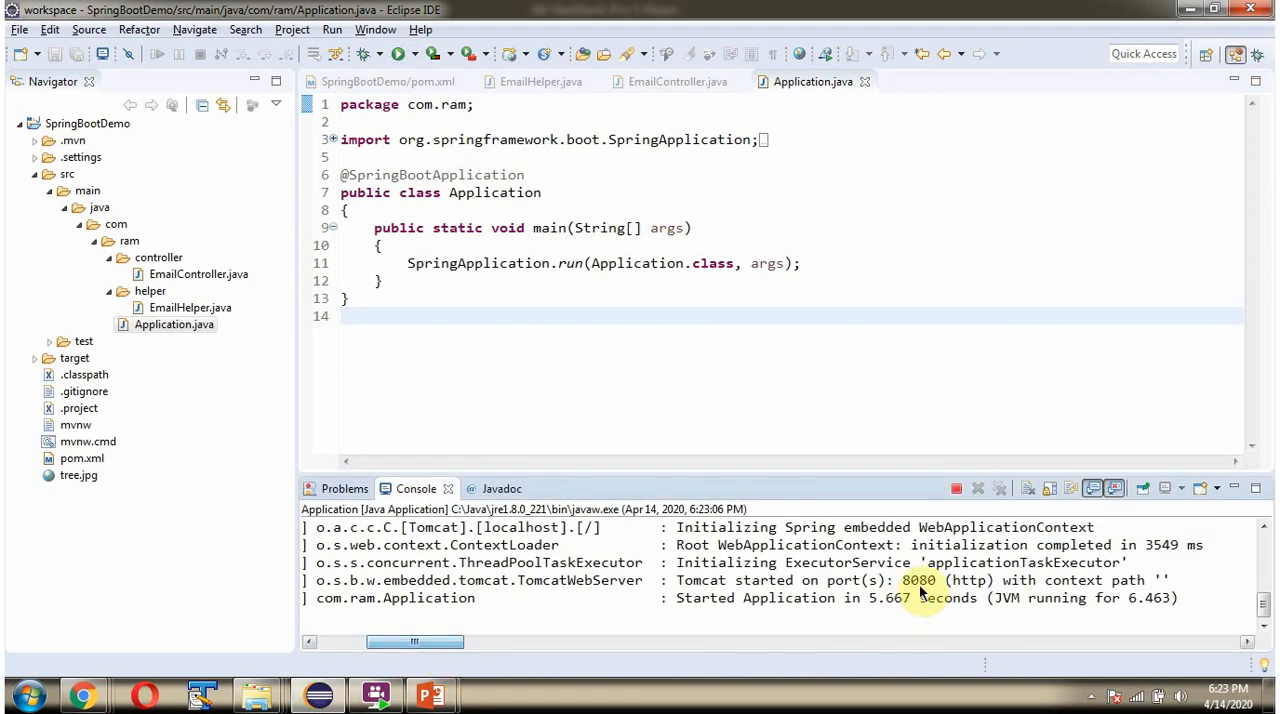
mouse_move(910, 600)
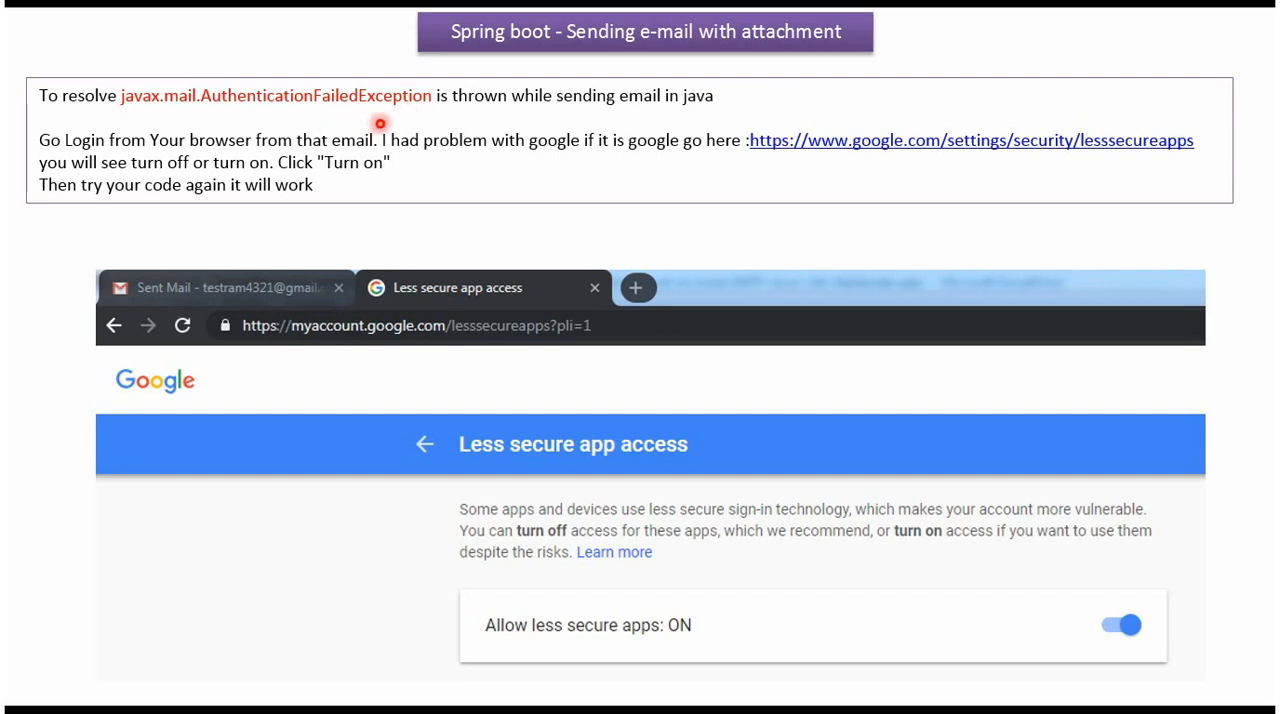
mouse_move(656, 198)
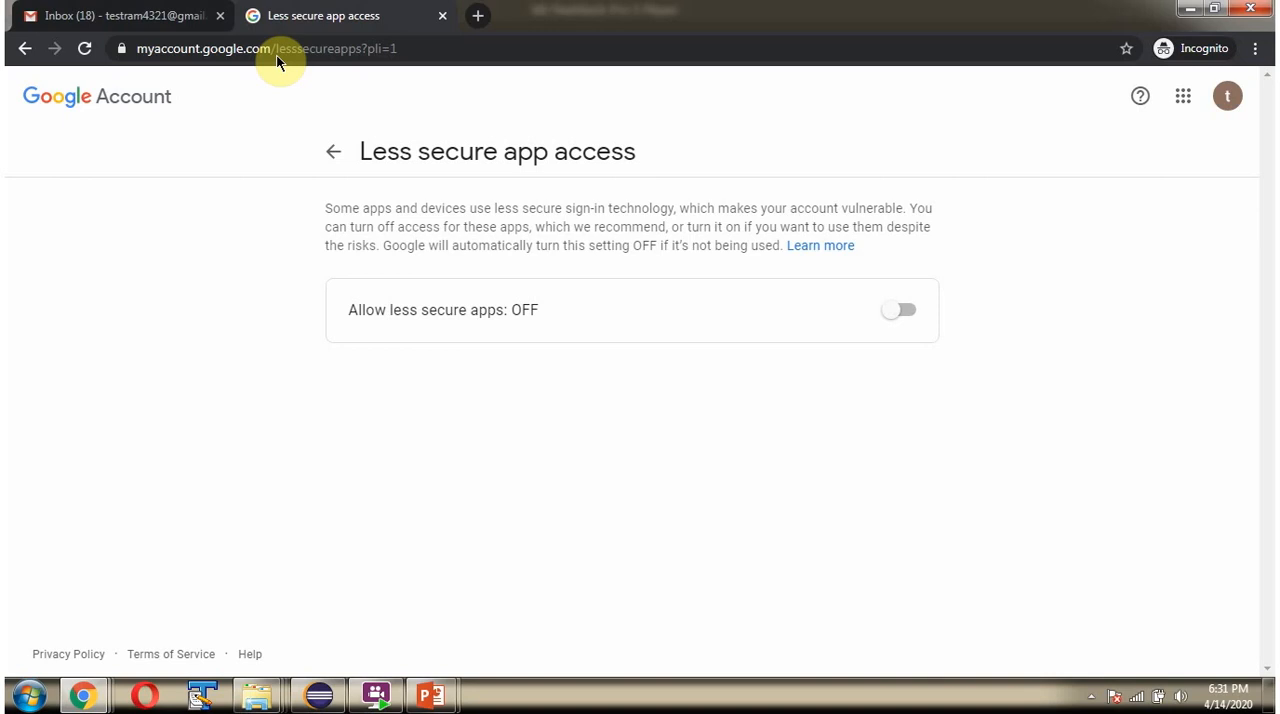
mouse_move(896, 310)
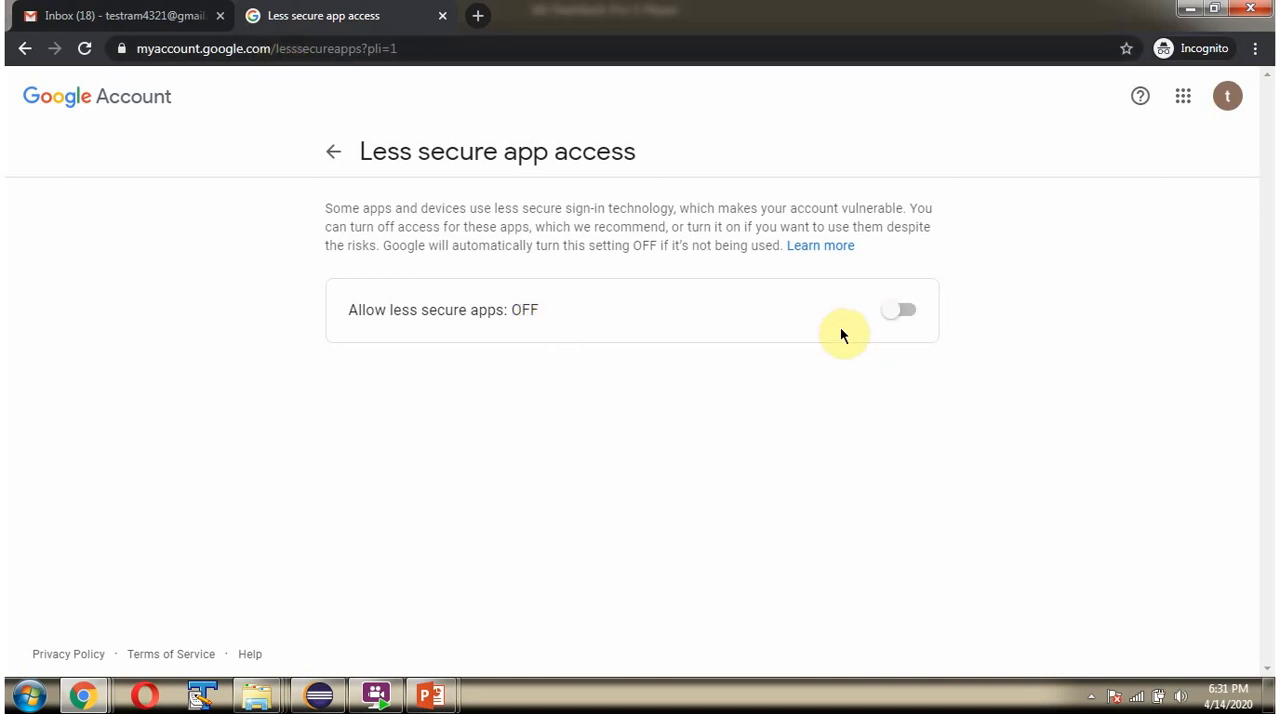
Step: Turn on Allow less secure apps and return to the Gmail inbox
click(898, 310)
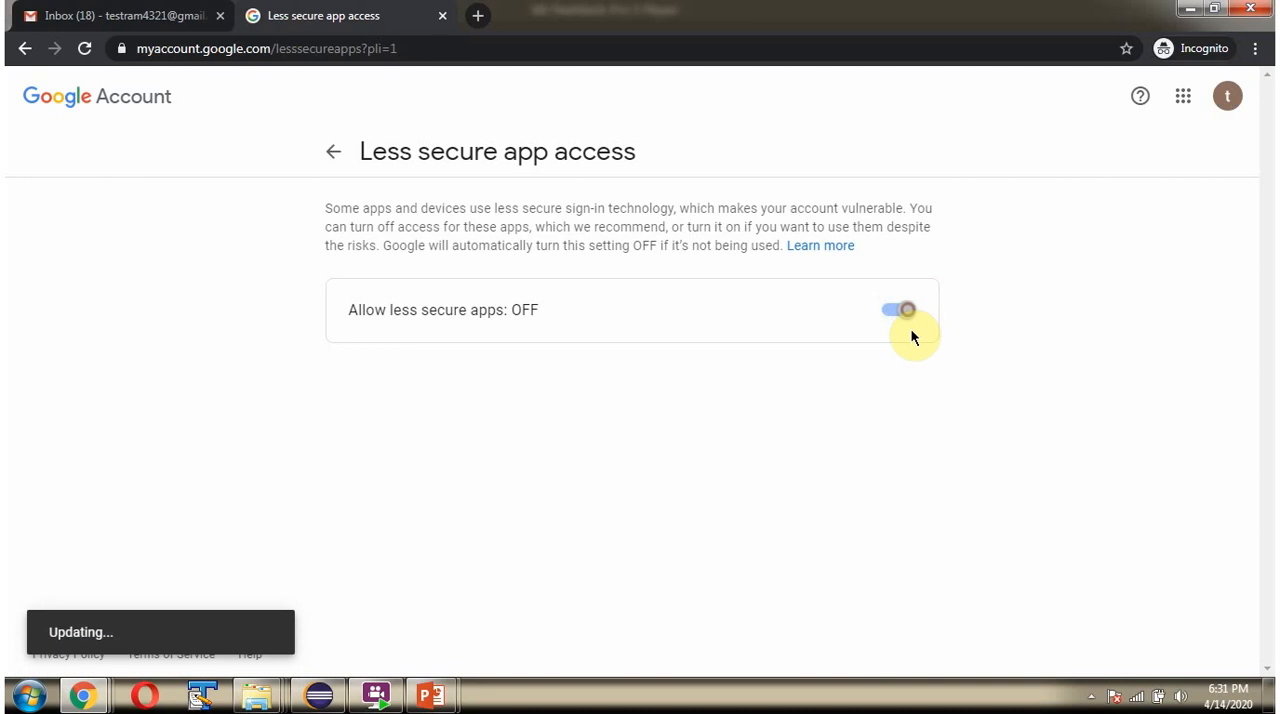
click(896, 310)
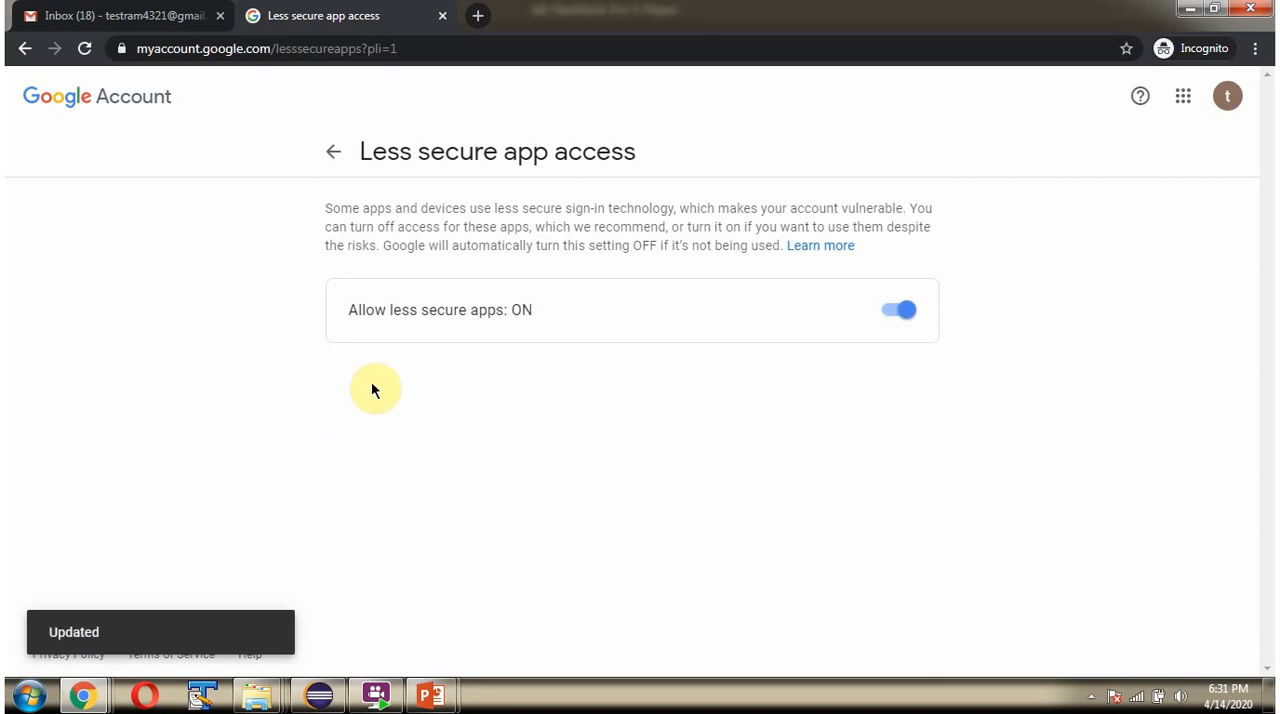
click(256, 16)
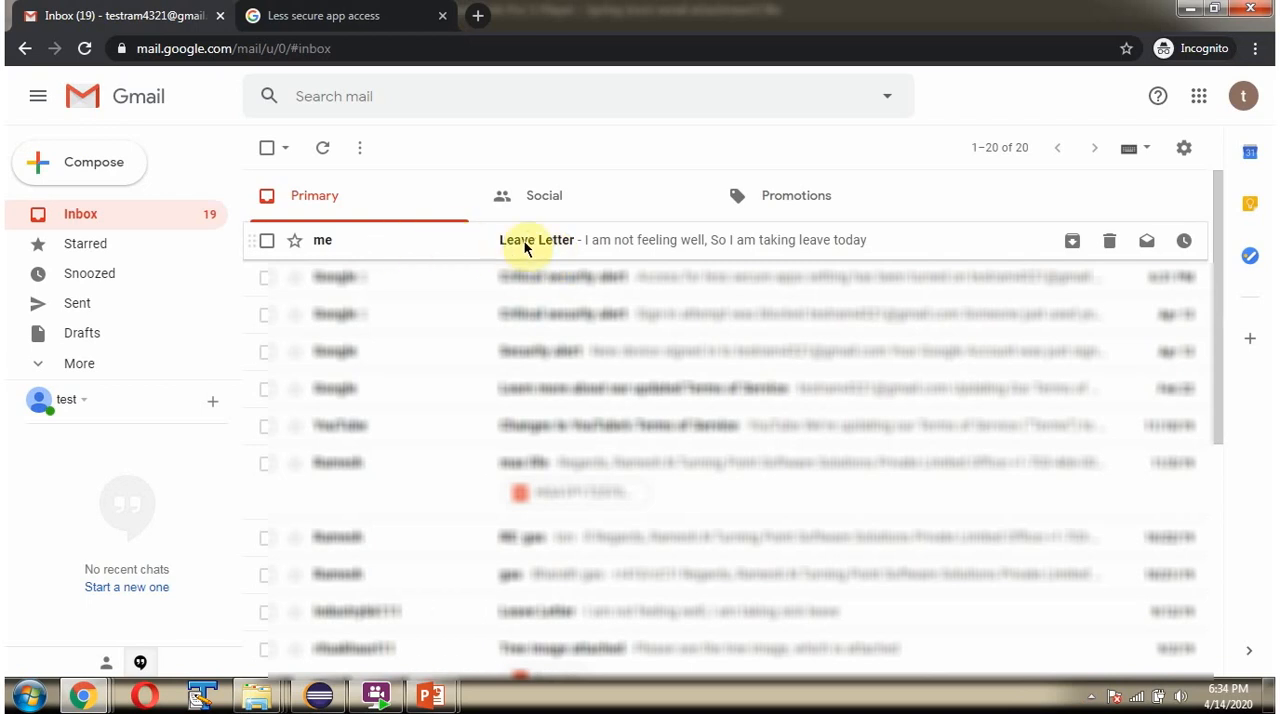
Step: Open the Leave Letter email to view its message and tree.jpg attachment
click(536, 238)
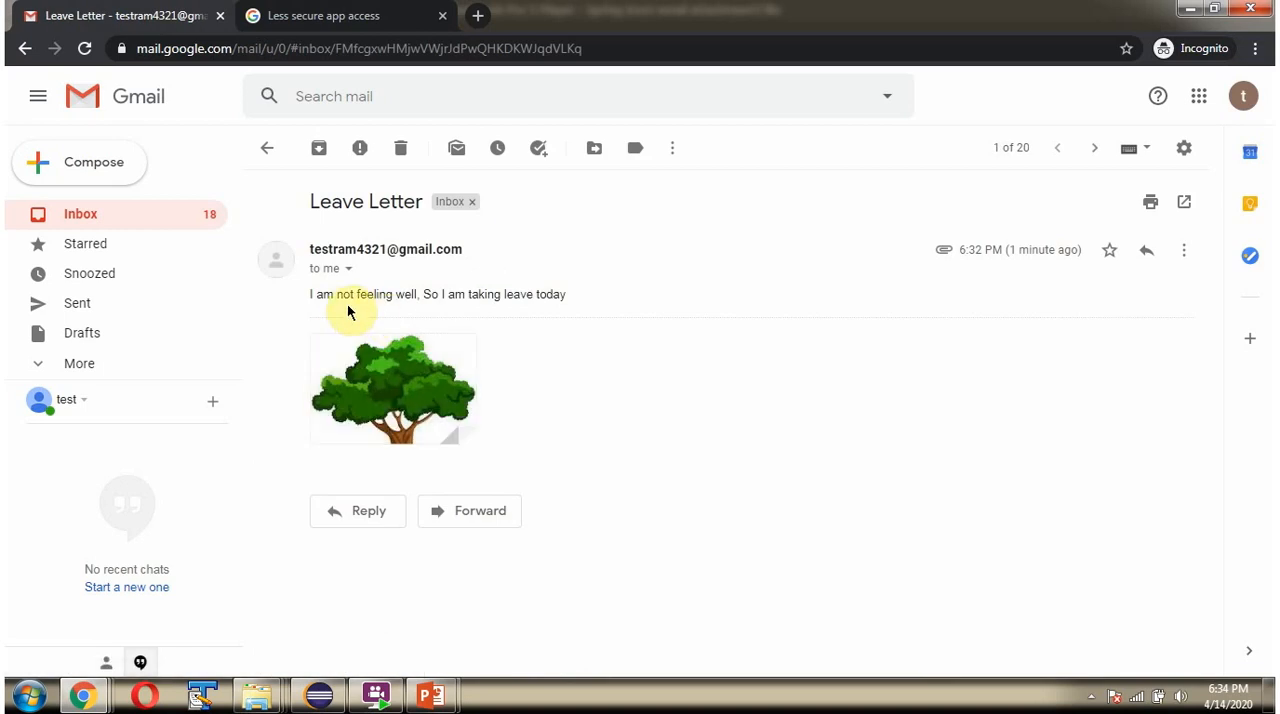
mouse_move(424, 388)
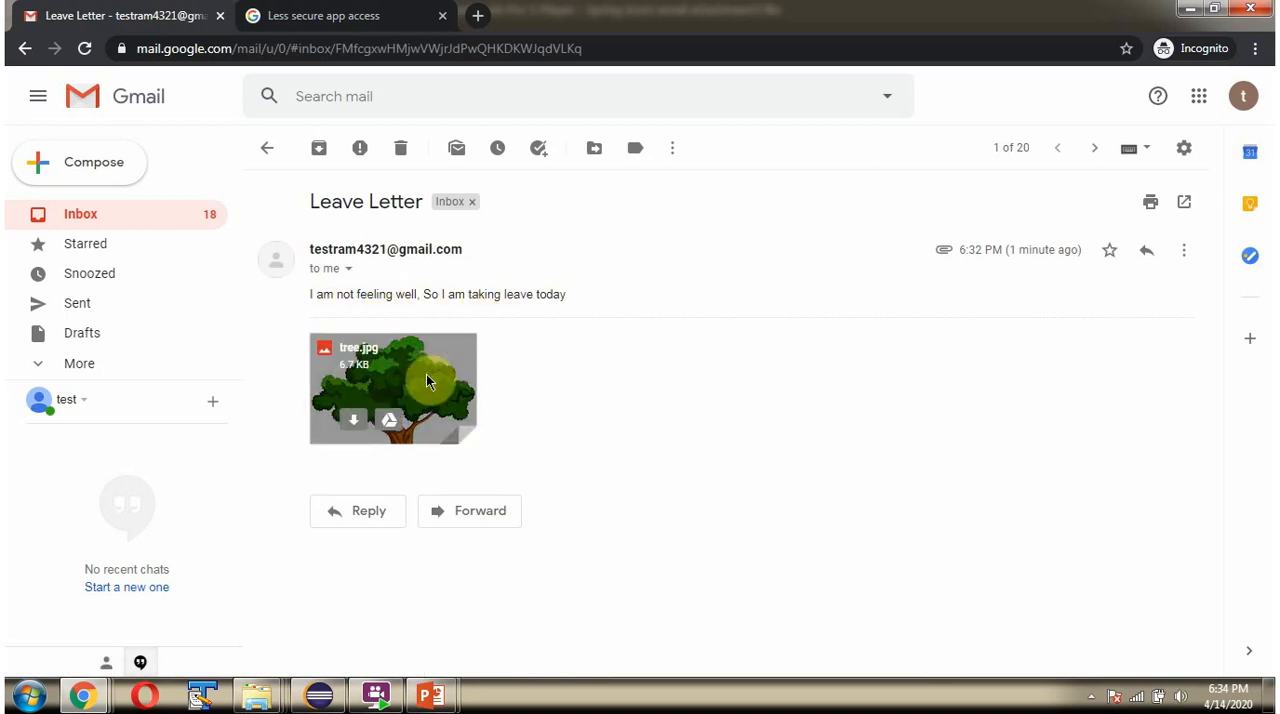
mouse_move(530, 390)
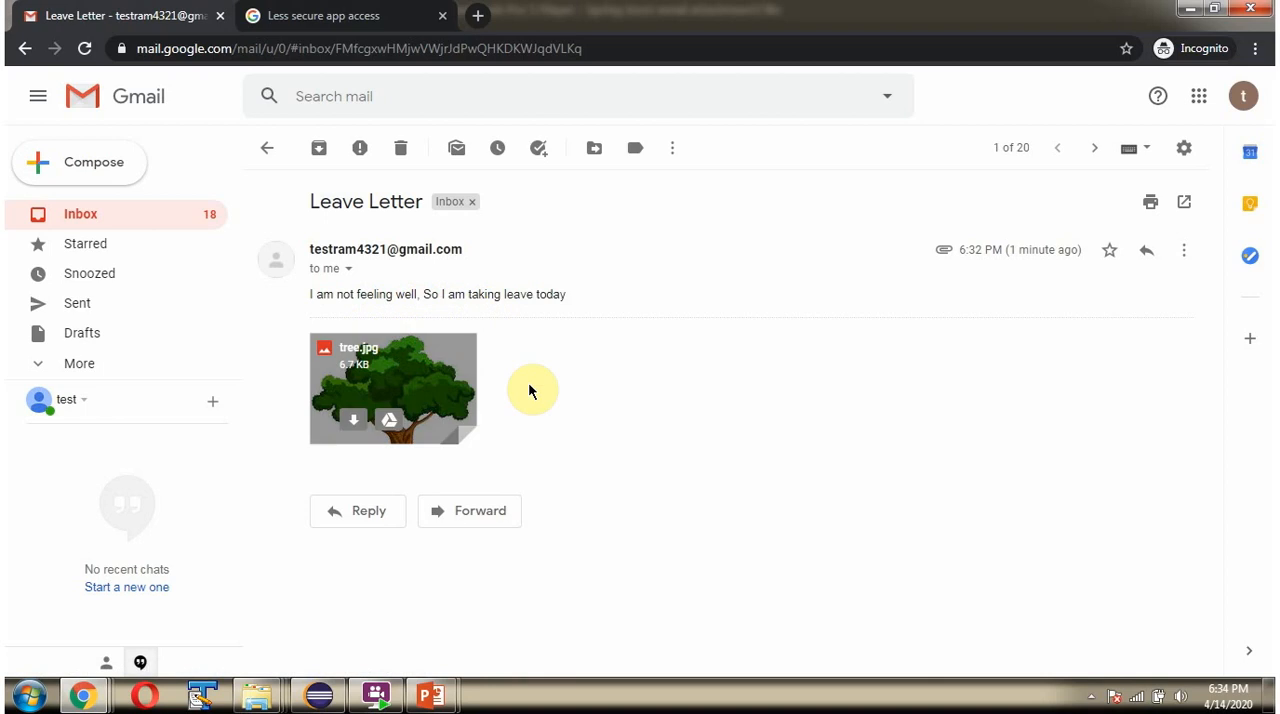